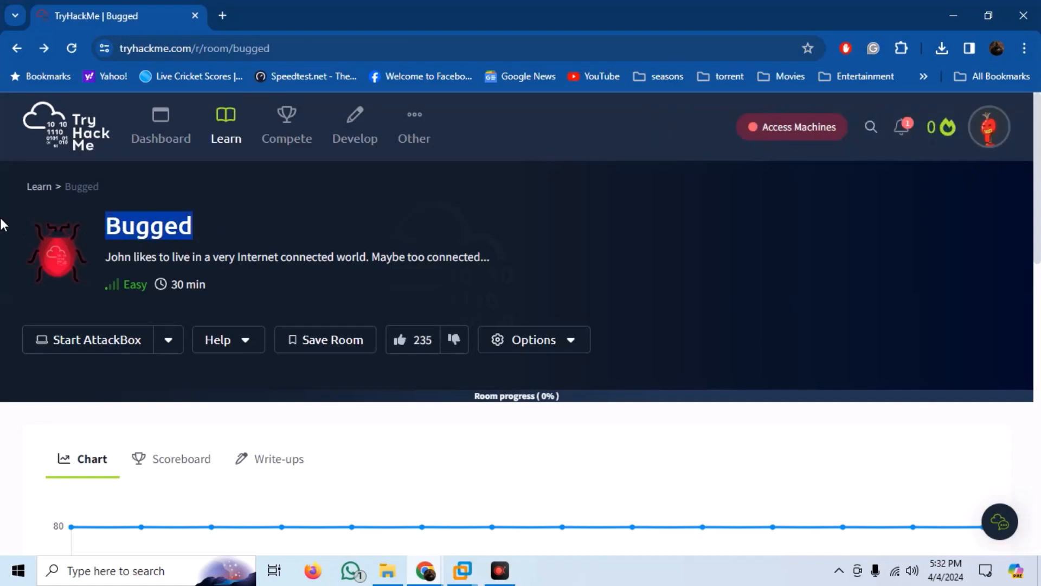
Start the Bugged room's target machine from Task 1, bringing it up at 10.10.45.232
scroll("down", 3)
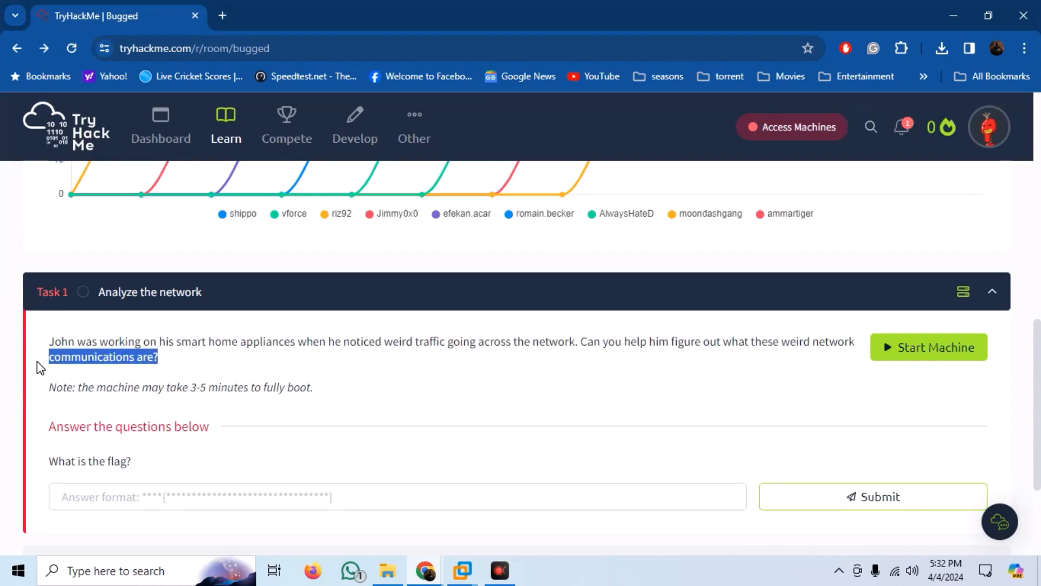
mouse_move(947, 363)
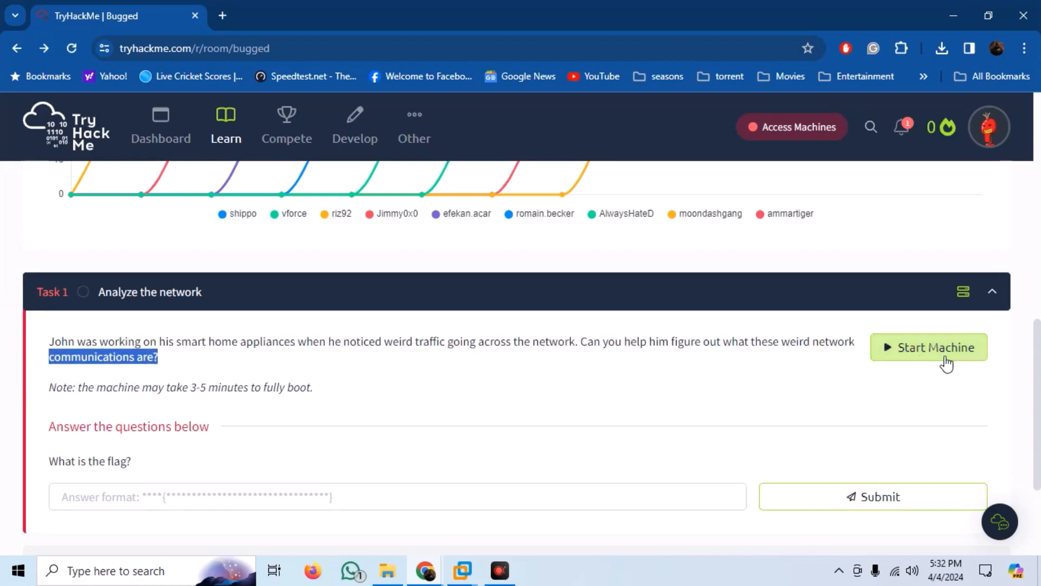
left_click(928, 346)
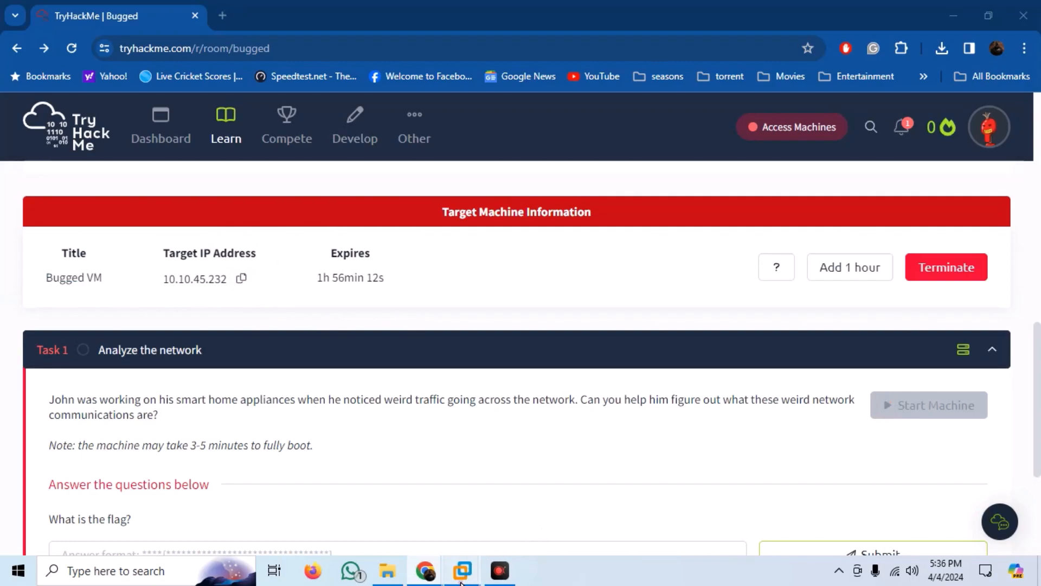
In the Kali VM, run an all-ports nmap scan against 10.10.45.232
left_click(461, 570)
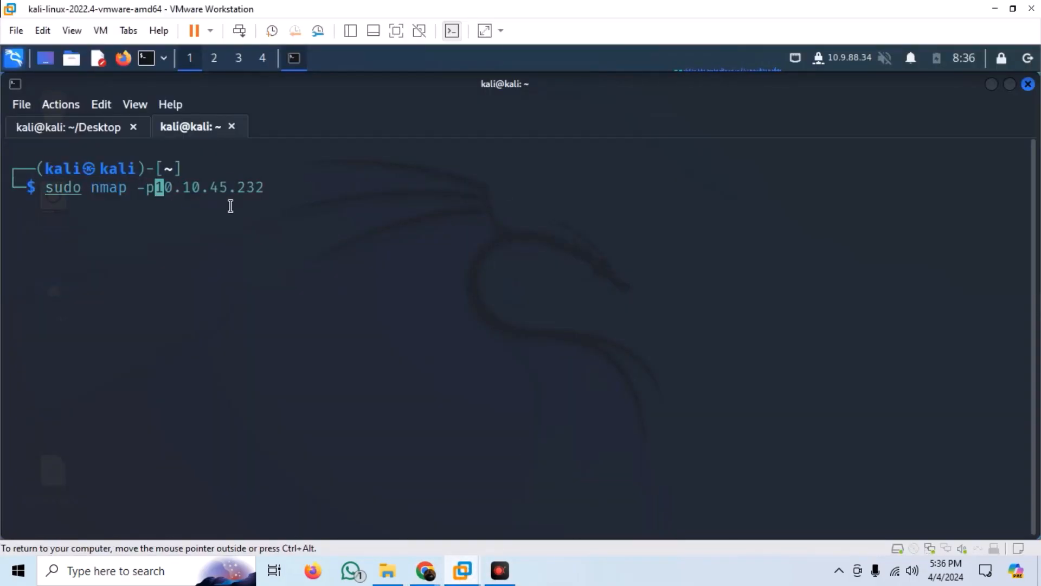
key("Return")
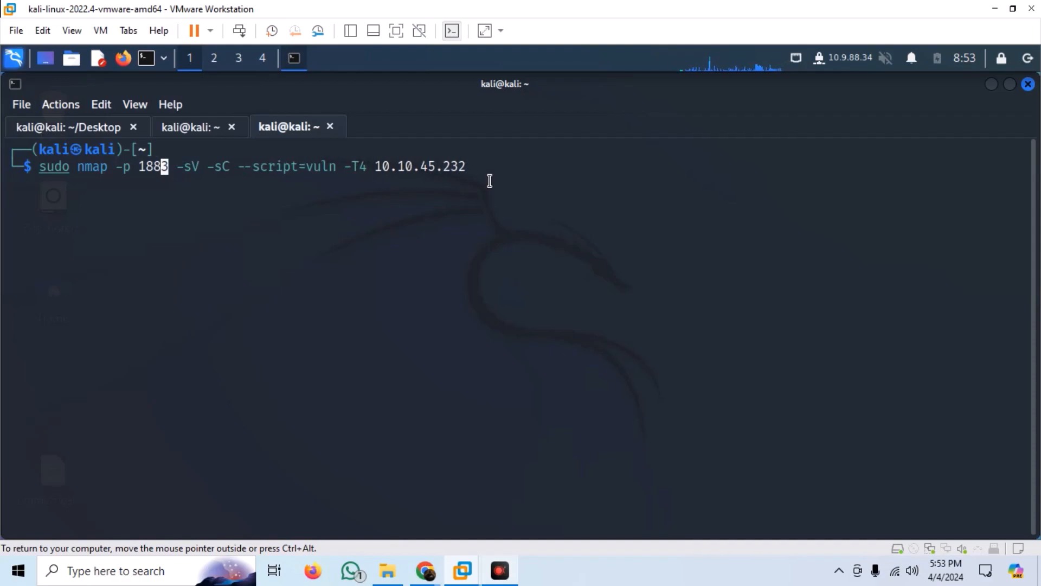
Scan port 1883 with version, default and vuln scripts, revealing Mosquitto 2.0.14 and MQTT topics
key("Return")
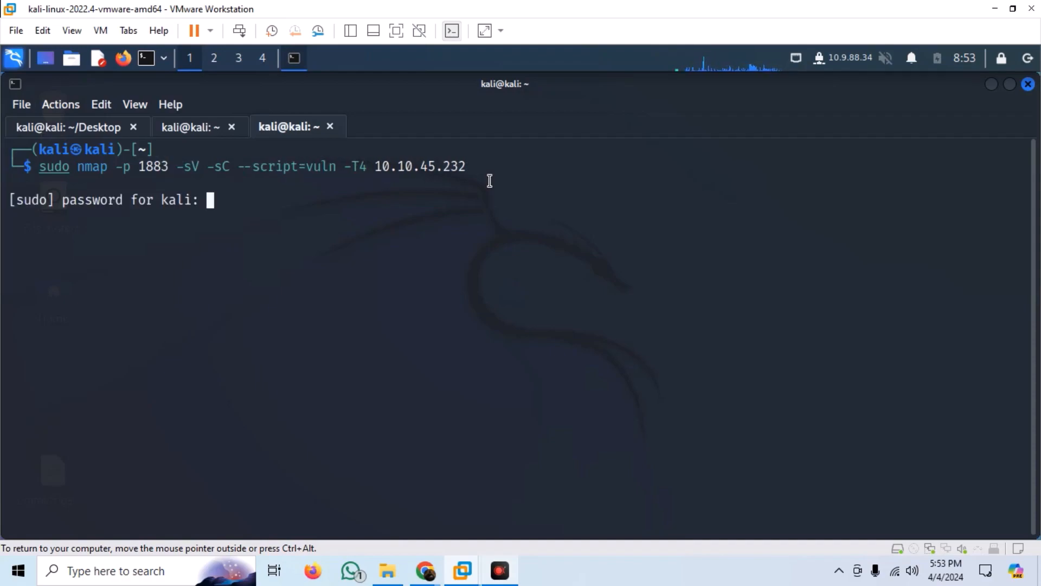
key("Return")
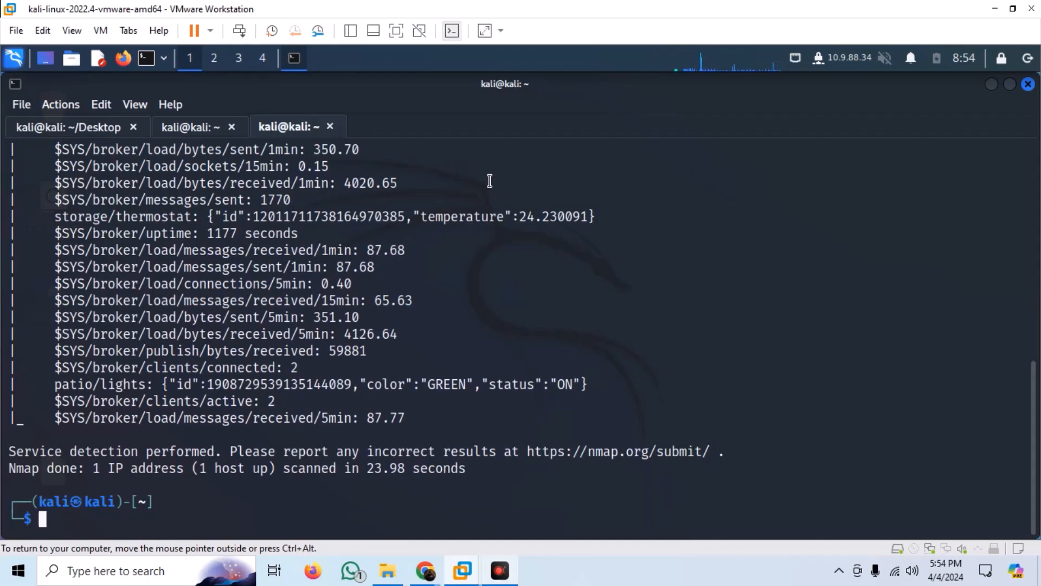
scroll("up", 3)
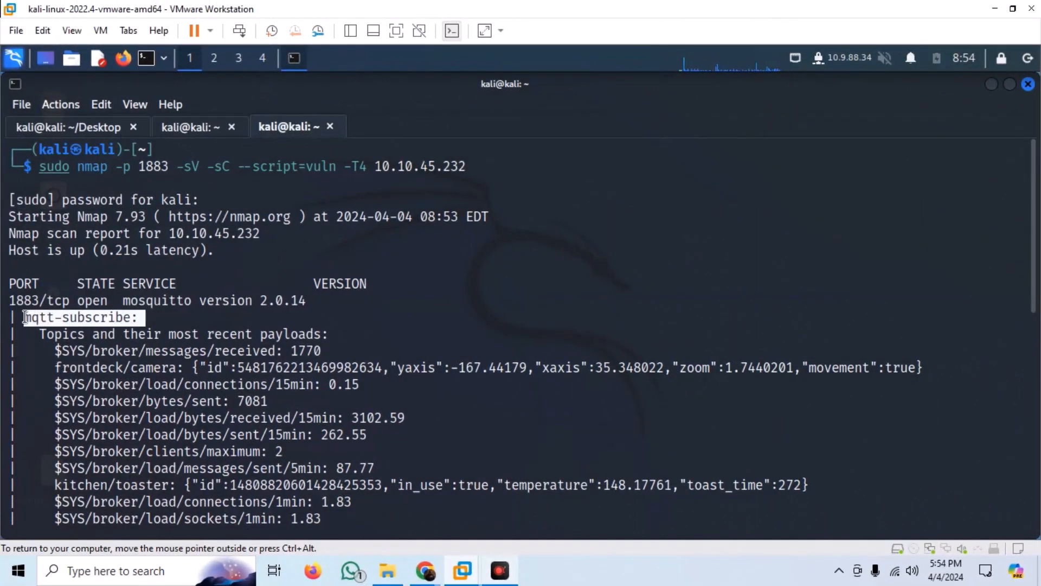
scroll("down", 3)
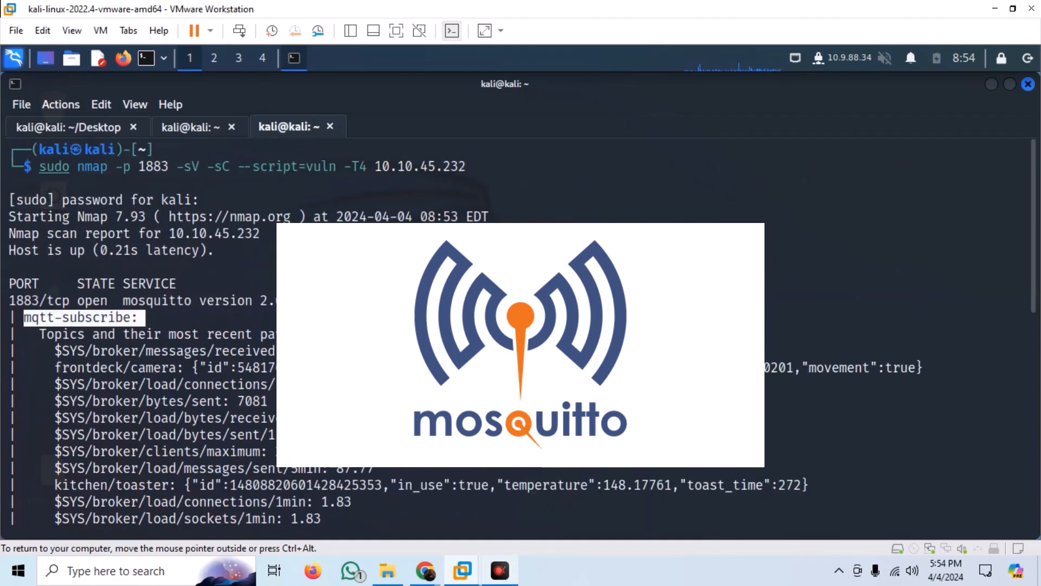
In a new terminal tab, install mosquitto and mosquitto-clients with sudo apt
left_click(294, 58)
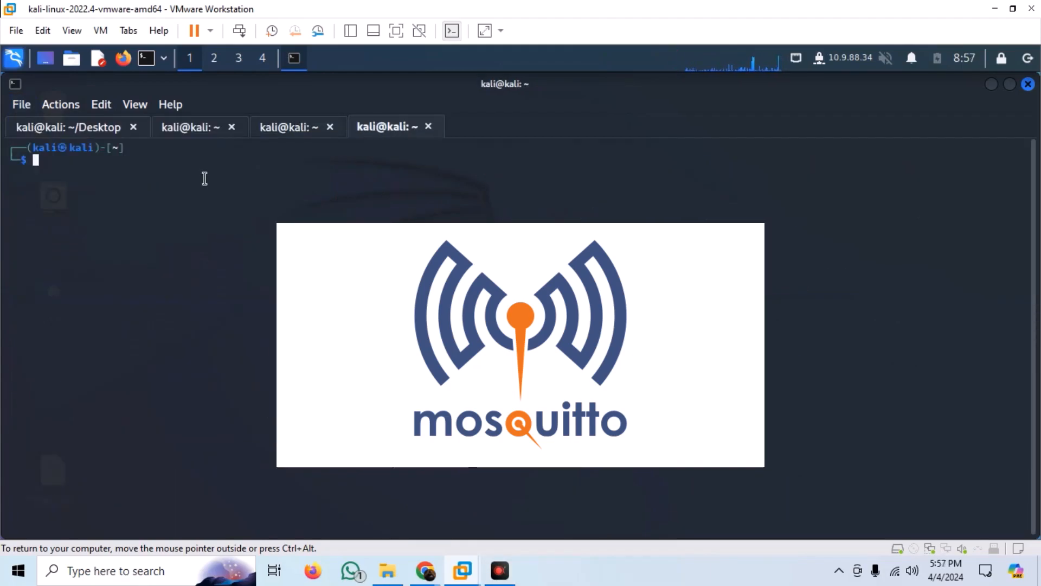
type("apt install mosquitto mosquitto-clients")
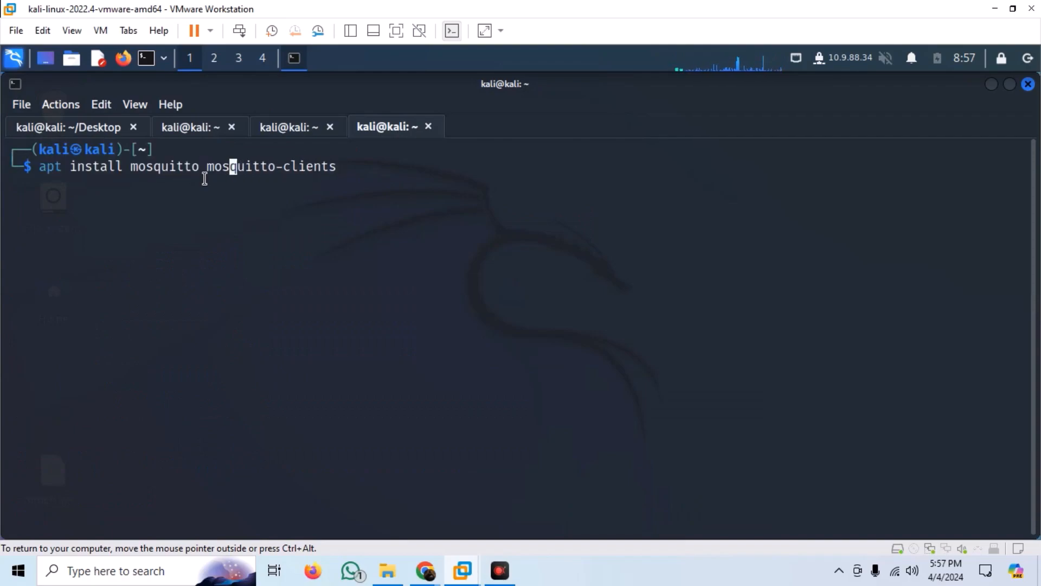
type("sudo")
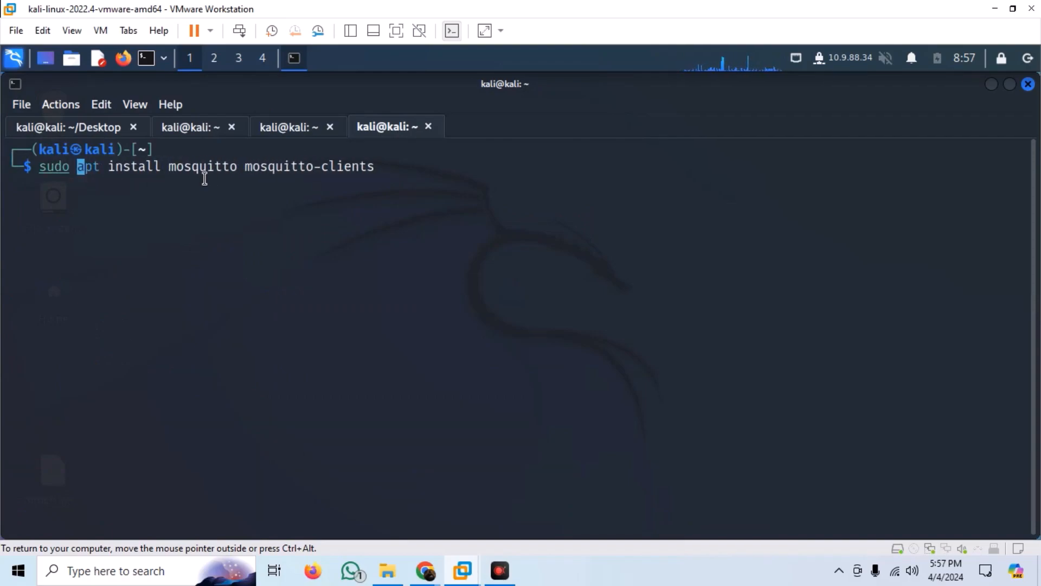
key("Return")
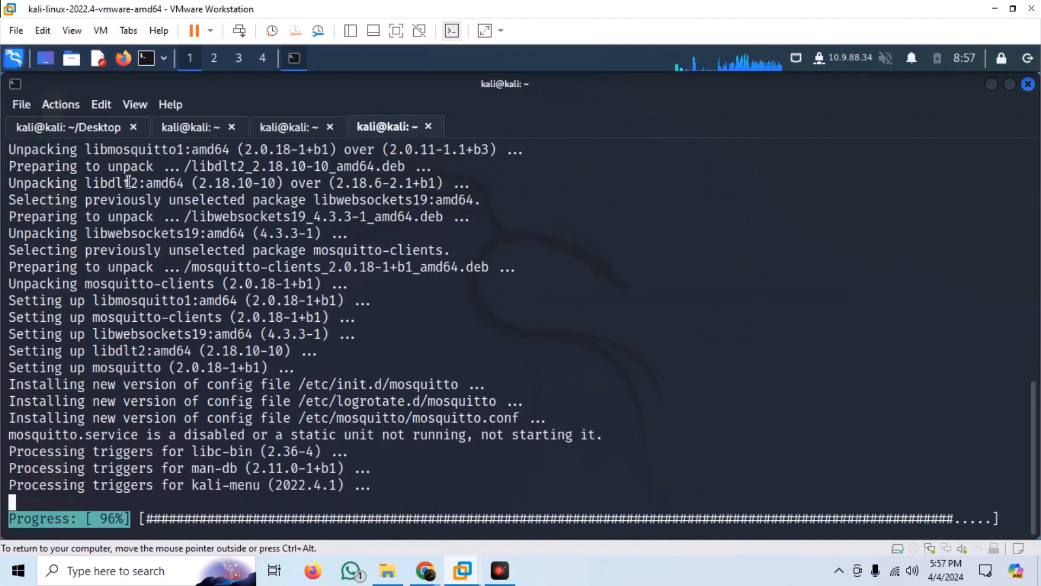
type("msfconsole")
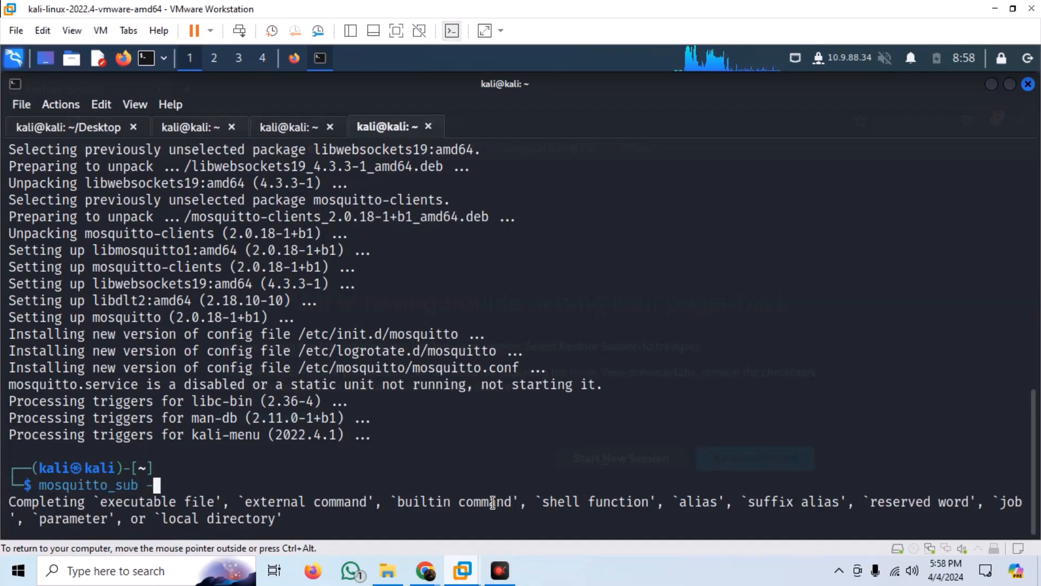
Subscribe to topic "#" on 10.10.45.232 with mosquitto_sub -v, streaming device messages
type("h 10.10.45.232")
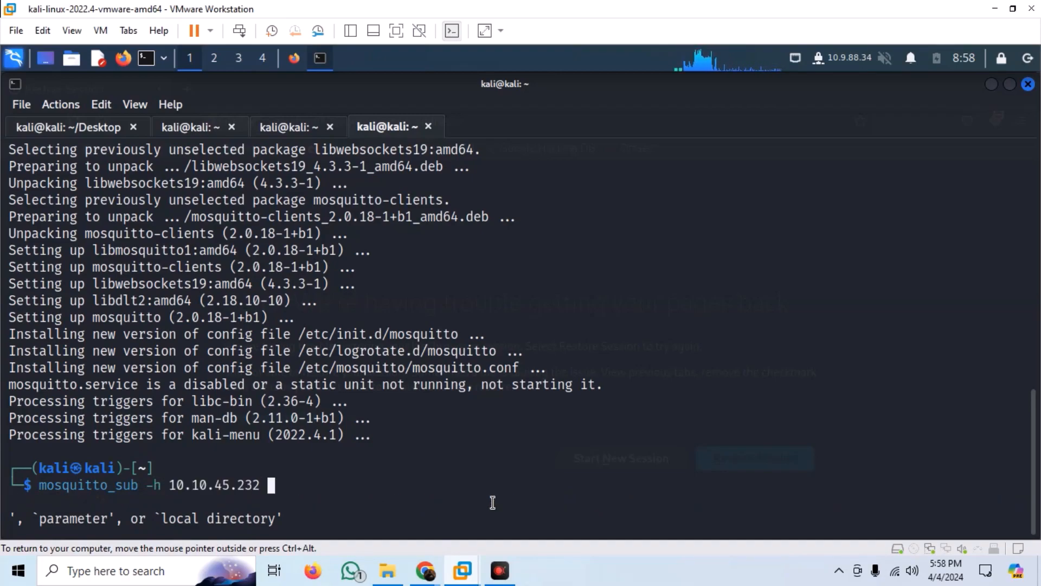
type("-t")
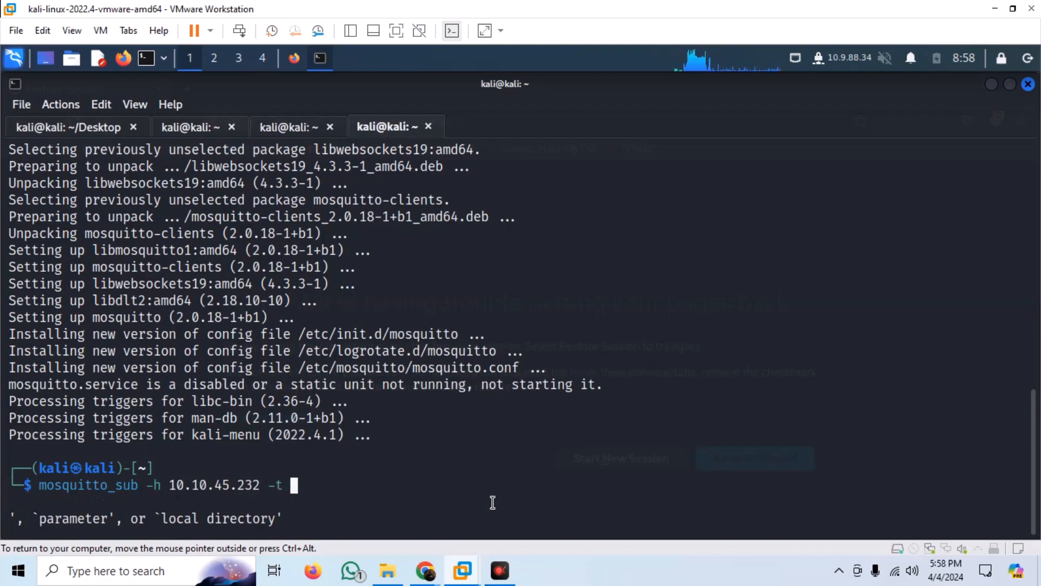
type("\"#")
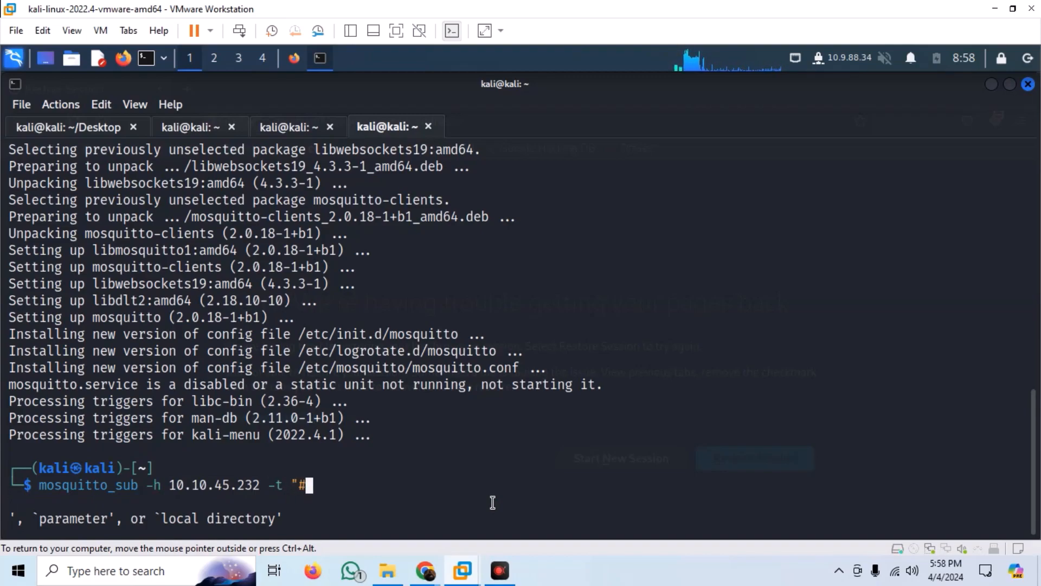
type("\" -")
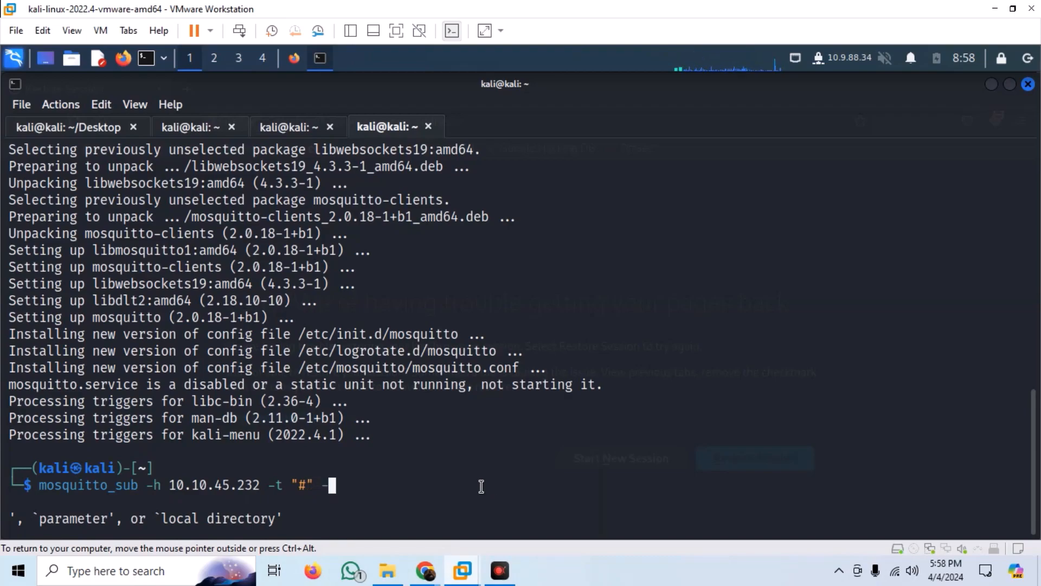
key("Return")
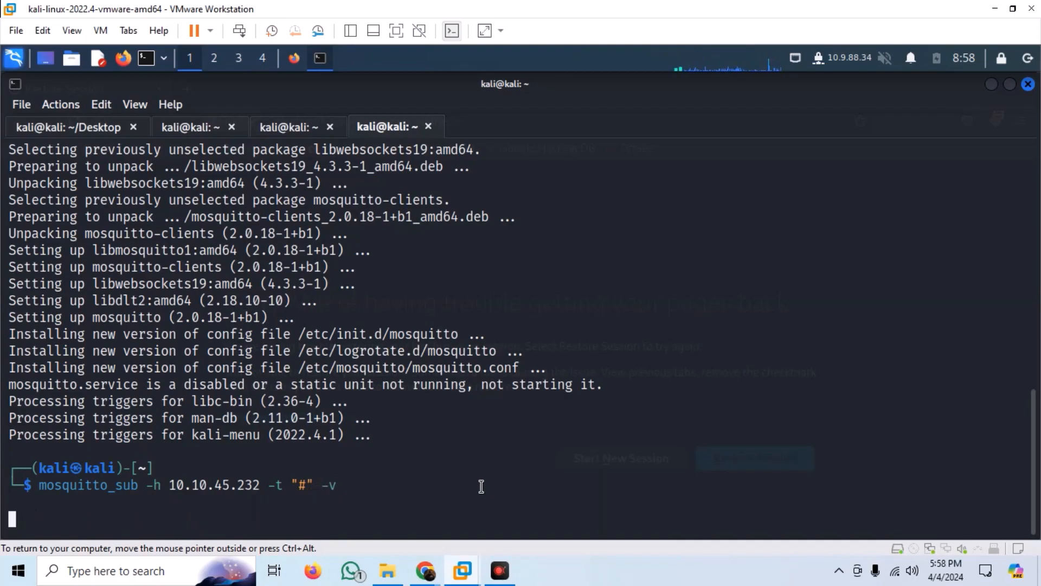
scroll("up", 3)
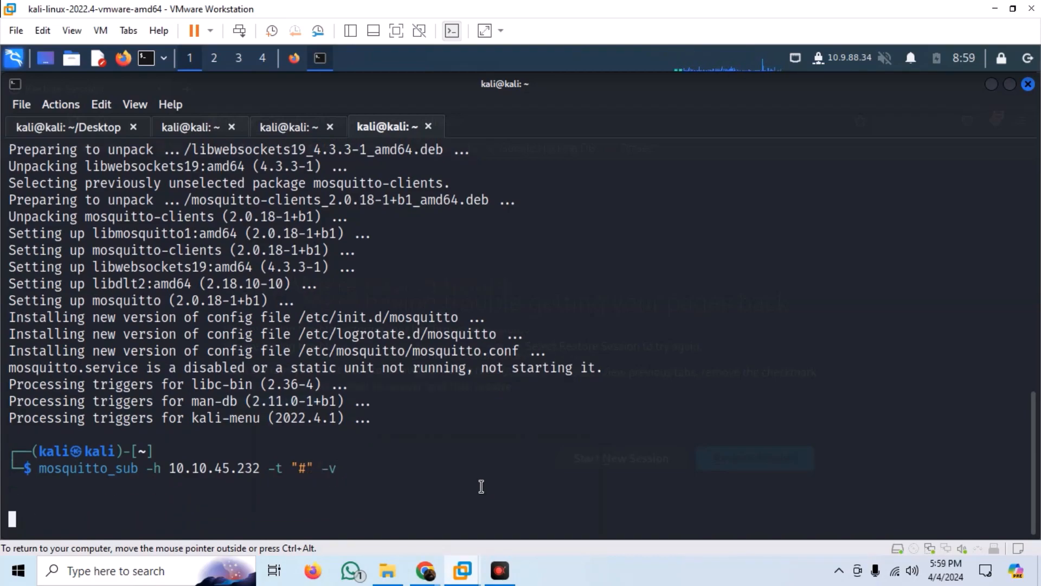
key("Return")
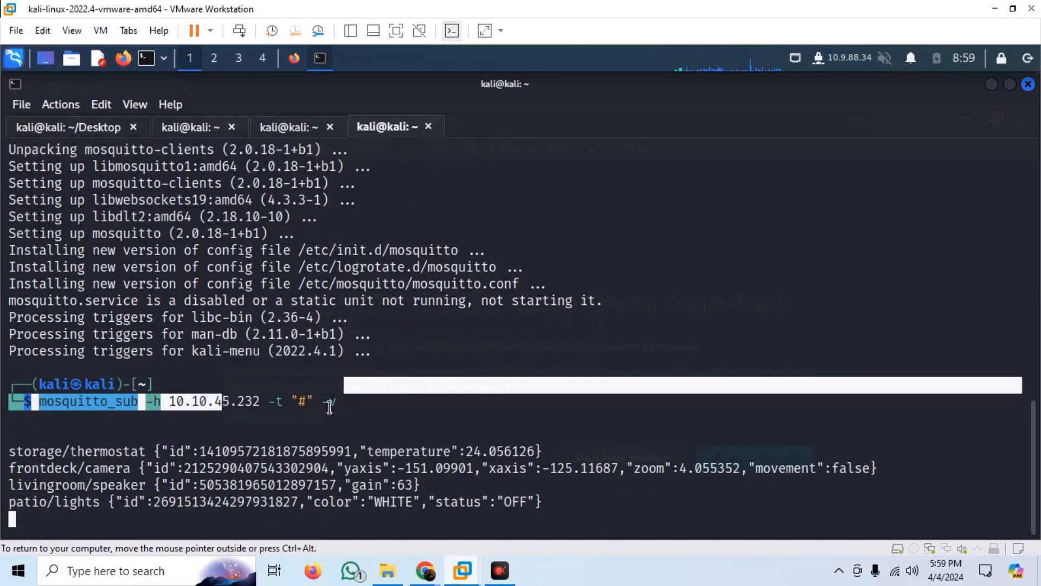
key("Return")
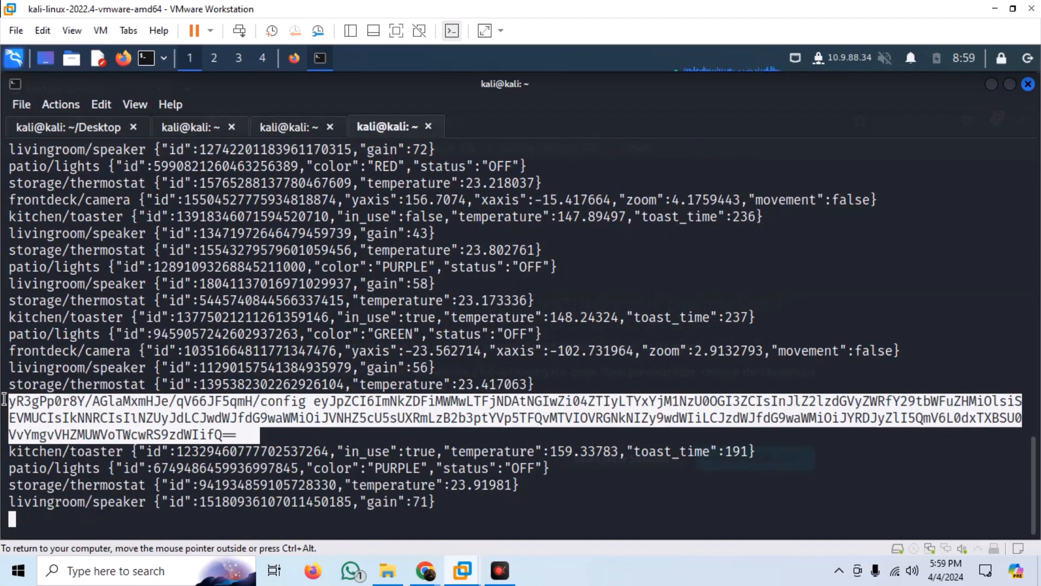
Copy the base64 config payload and decode it in CyberChef, revealing HELP, CMD, SYS and topics
key("ctrl+c")
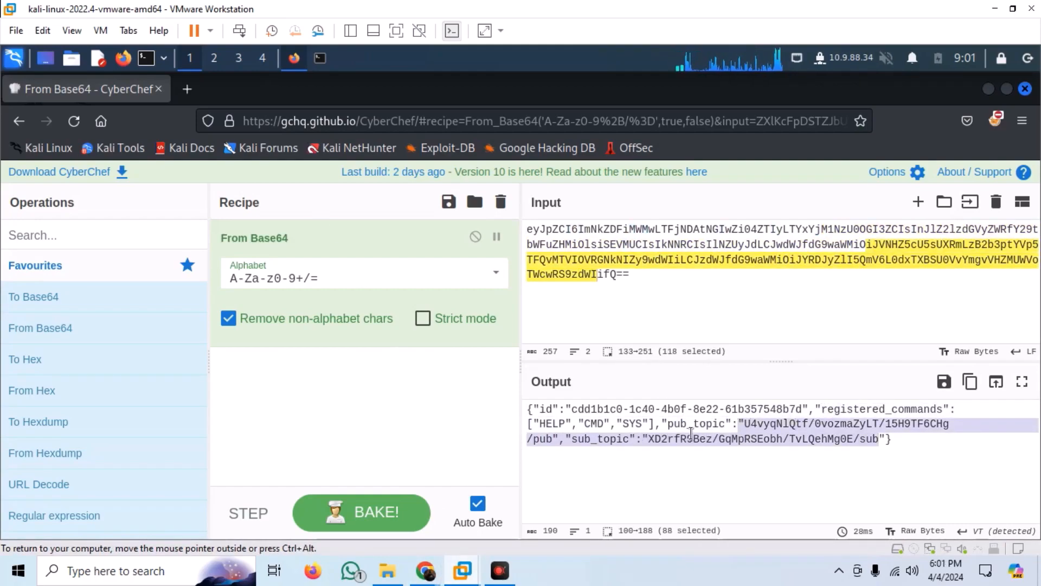
left_click(649, 443)
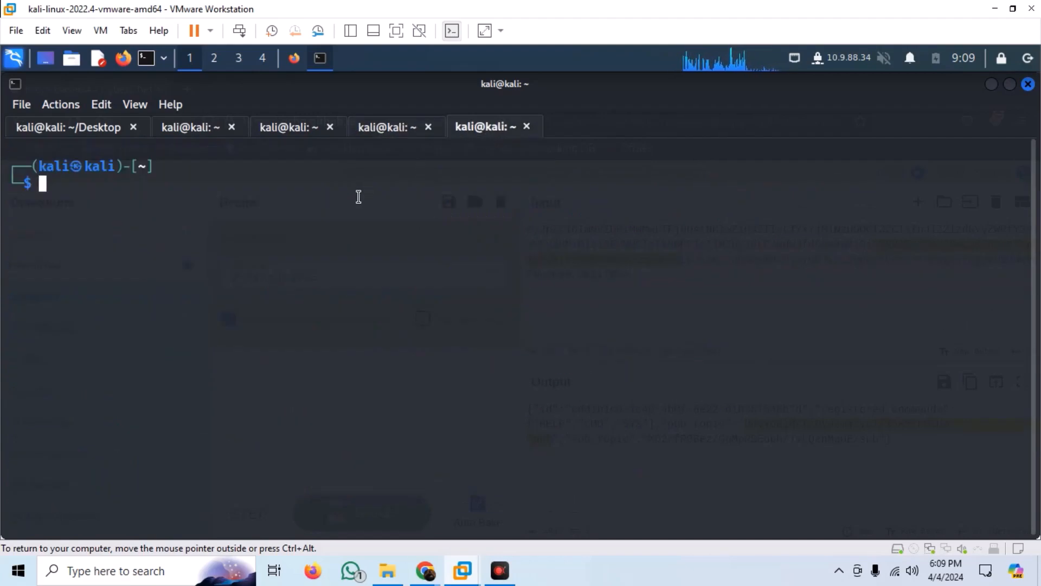
type("mosquitto_pub -t U4vyqNlQtf/0vozmaZyLT/15H9TF6CHg/pub -h 10.10.45.232 -m \"hello\"")
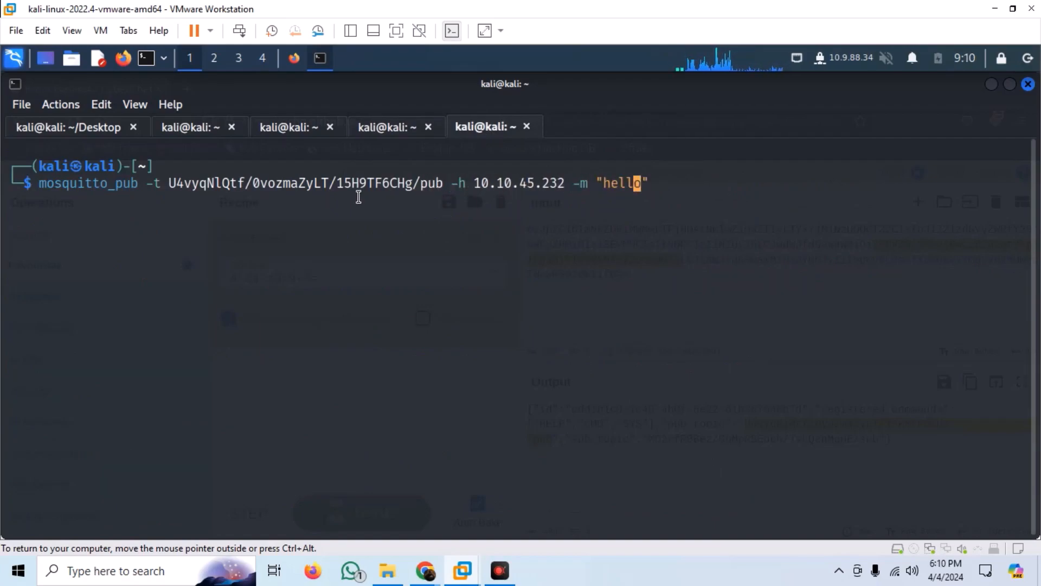
key("Return")
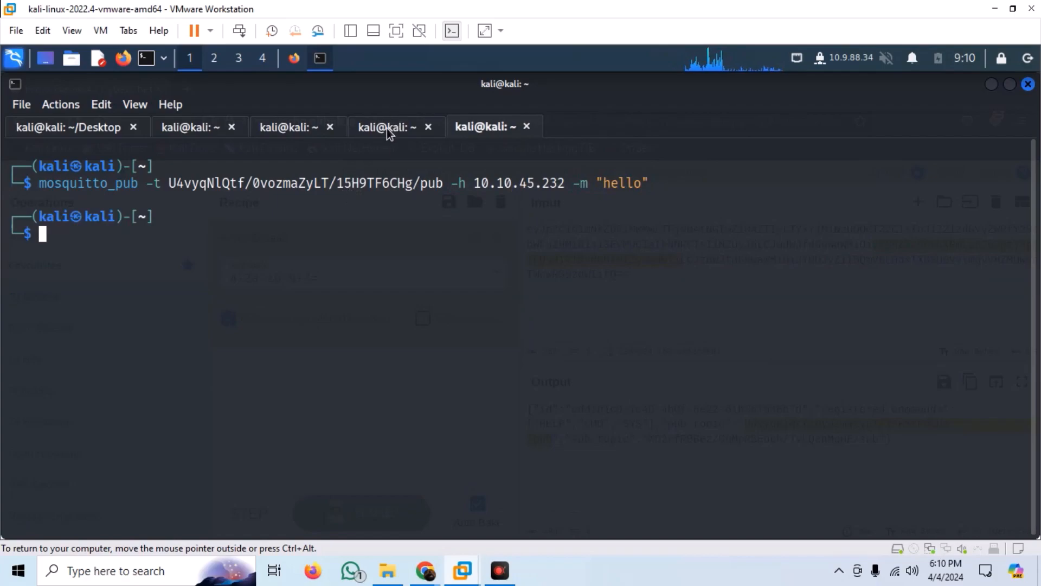
key("Return")
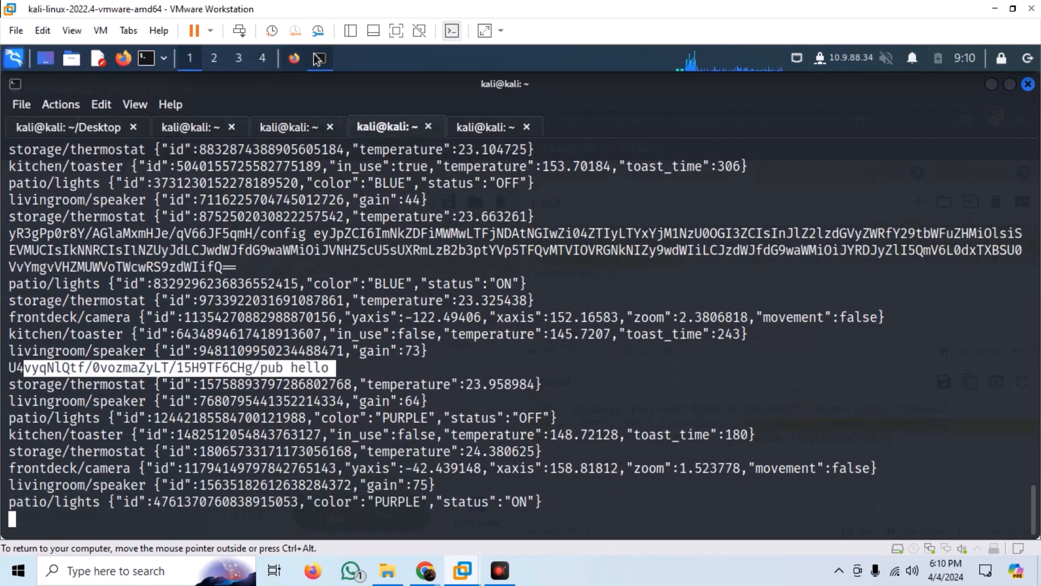
Enter hello in CyberChef input tab 2, then locate aGVsbG8= in the subscriber feed
left_click(293, 58)
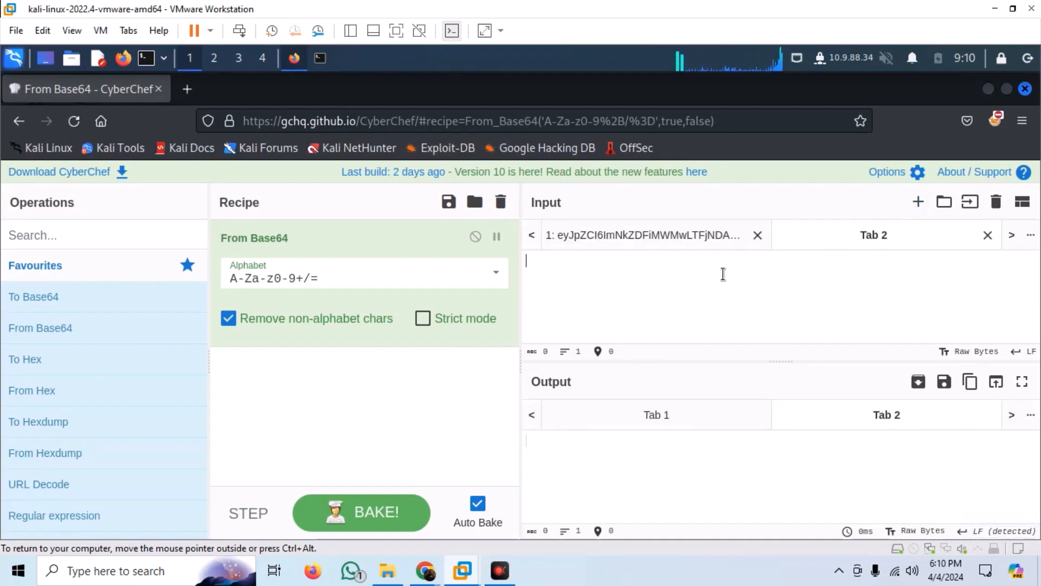
type("hell")
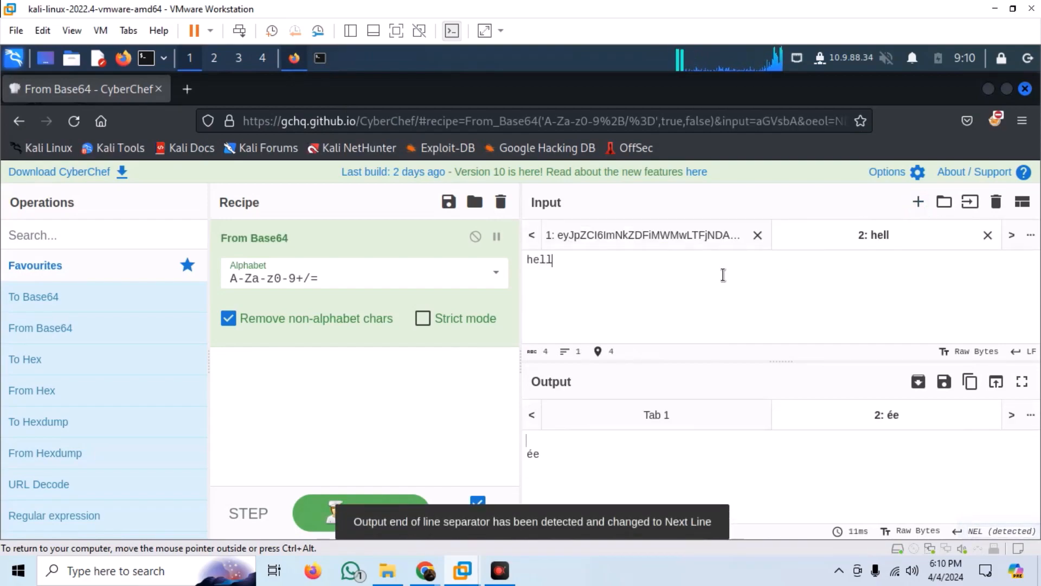
type("p")
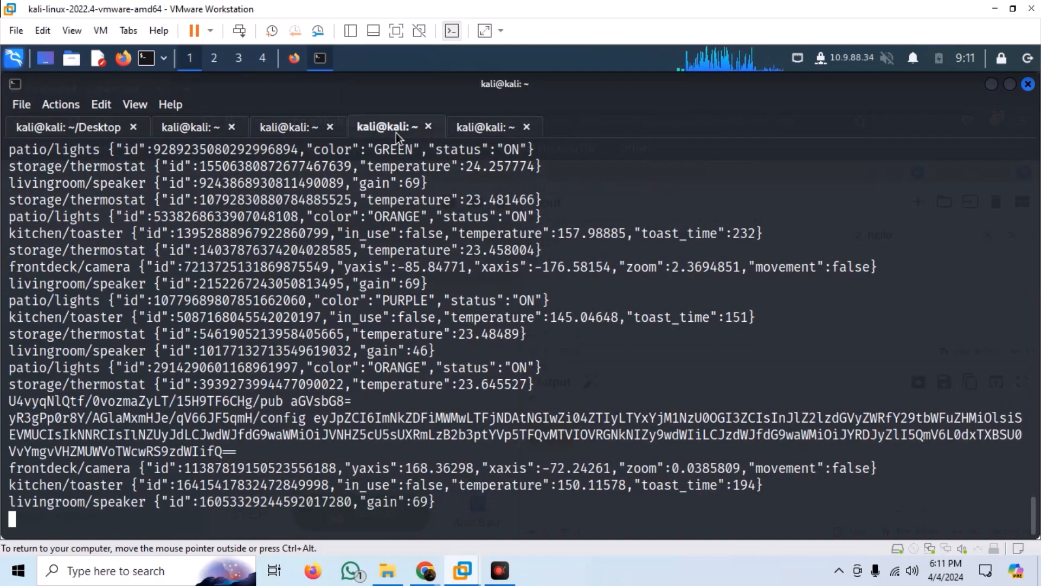
scroll("down", 3)
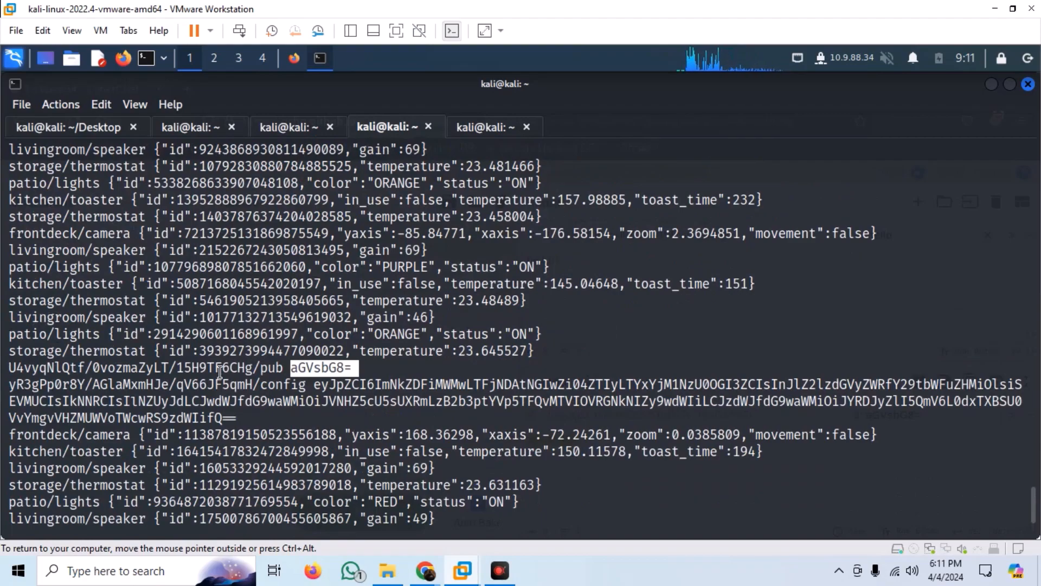
Publish hello to the backdoor's sub topic and view the base64 reply on the pub topic
left_click(485, 127)
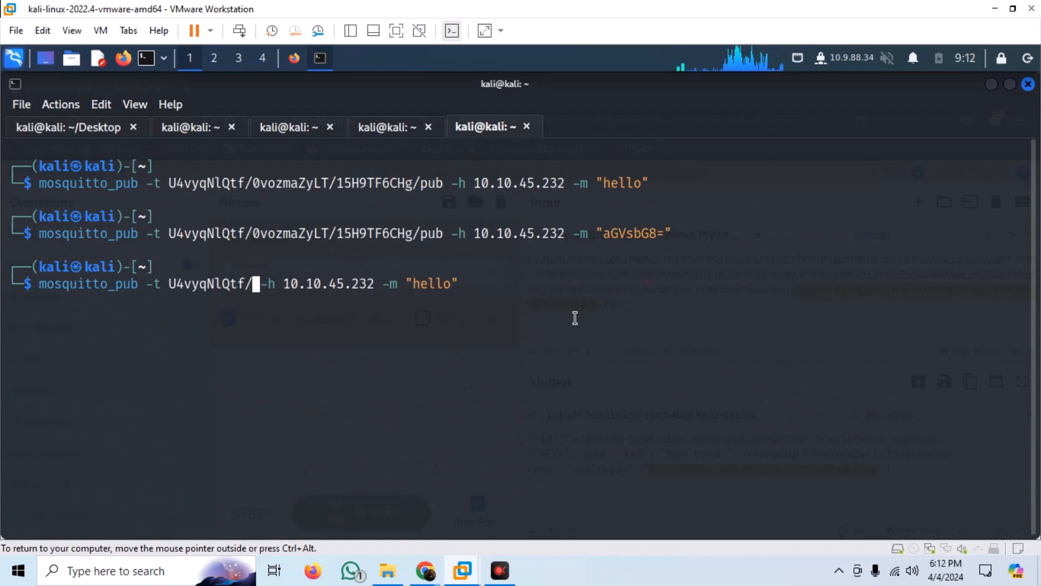
key("Return")
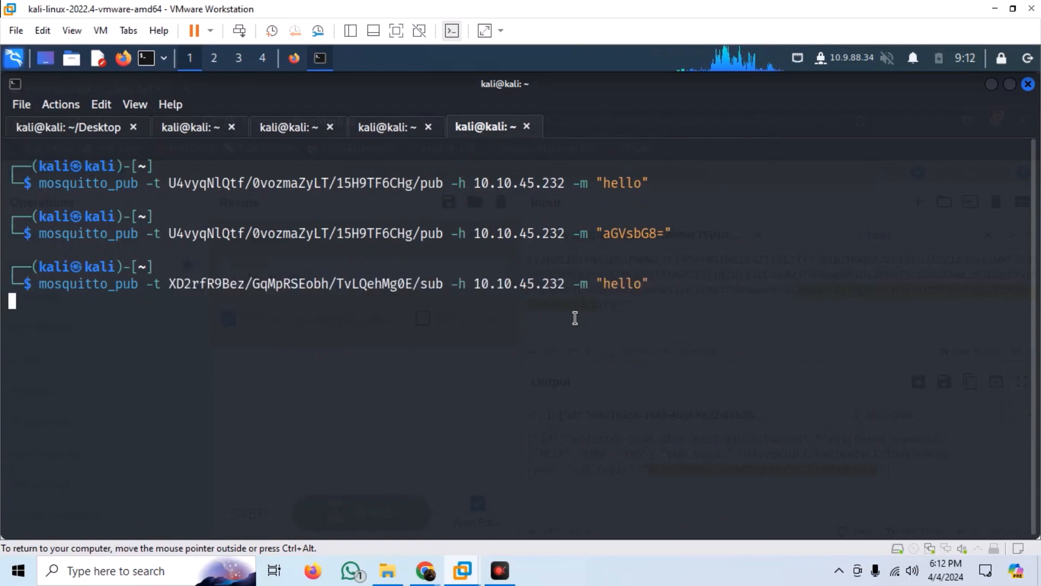
left_click(385, 127)
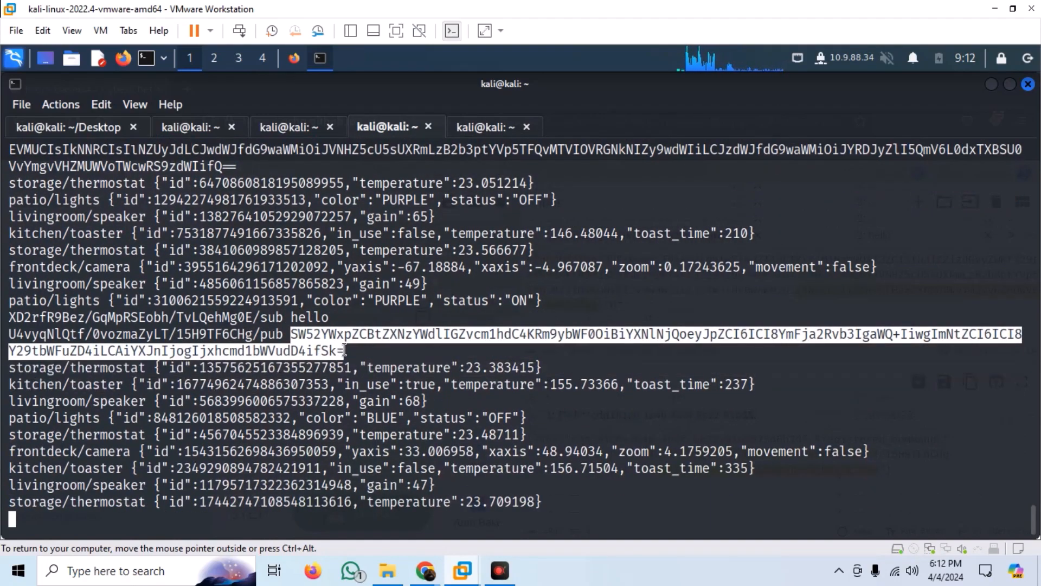
scroll("down", 3)
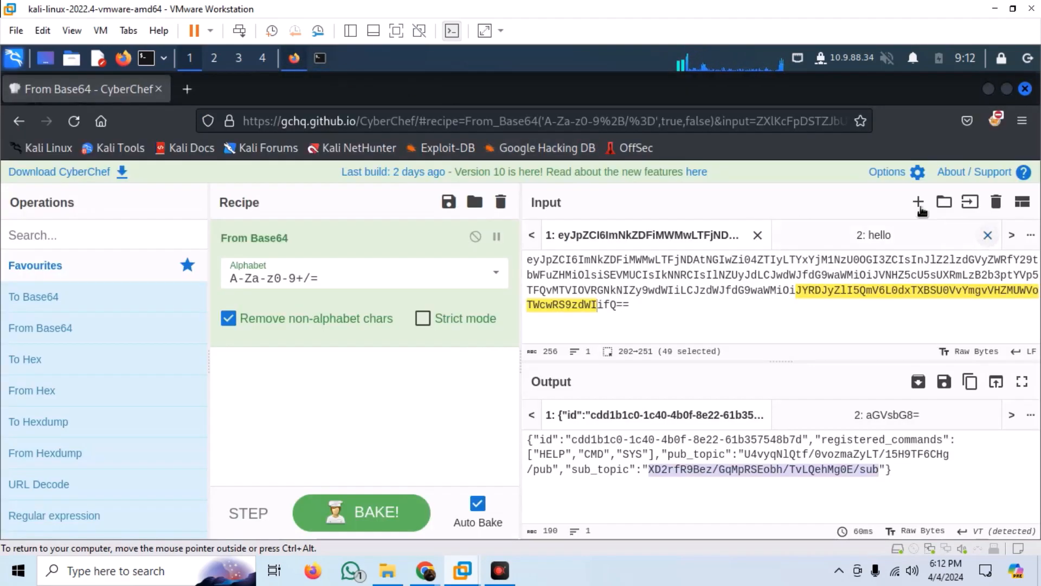
Decode the reply in tab 3, then fill a CMD message with id cdd1b1c0-1c40-4b0f-8e22-61b357548b7d
left_click(918, 202)
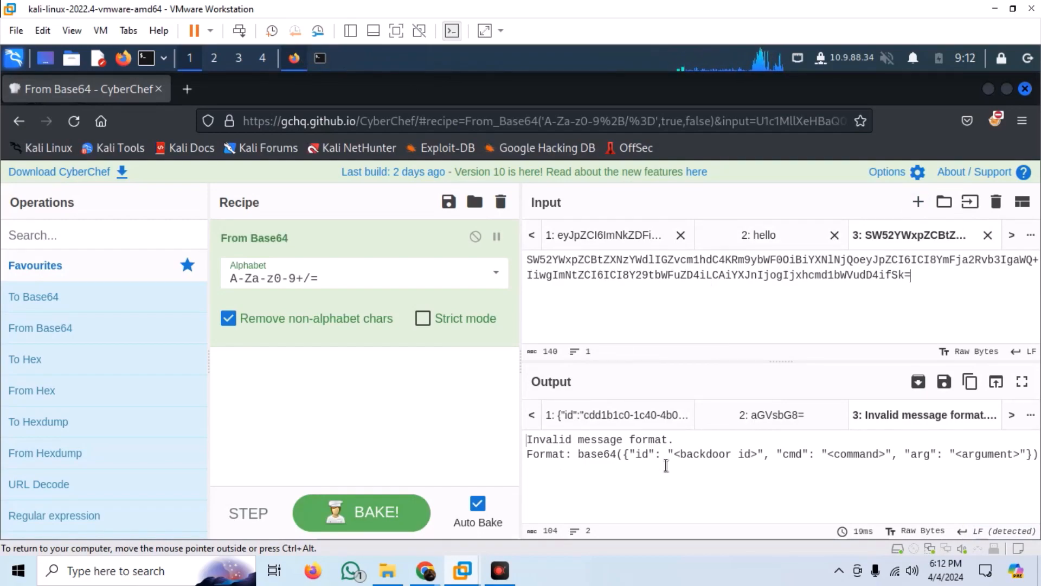
double_click(647, 455)
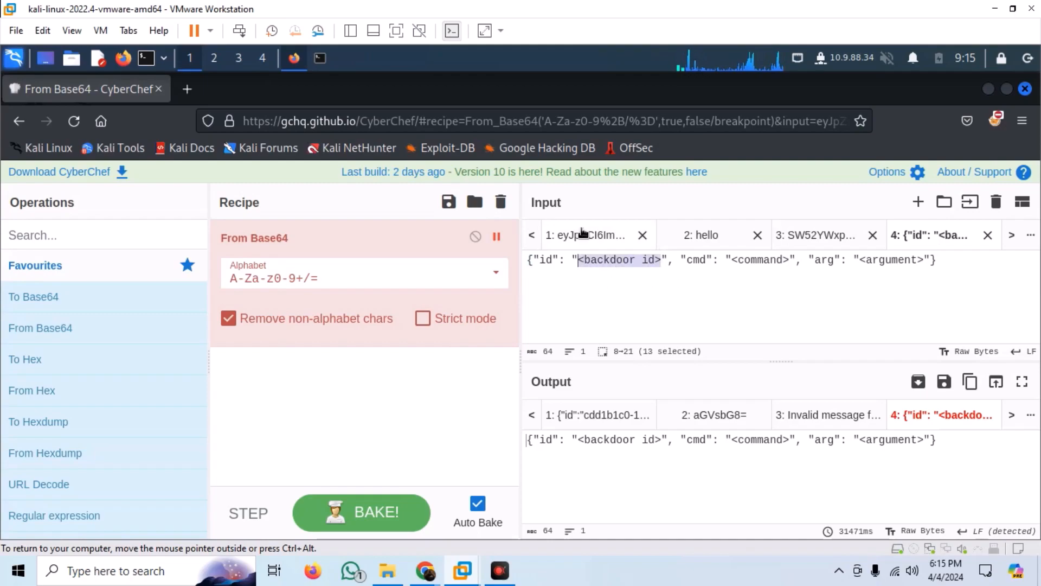
left_click(585, 234)
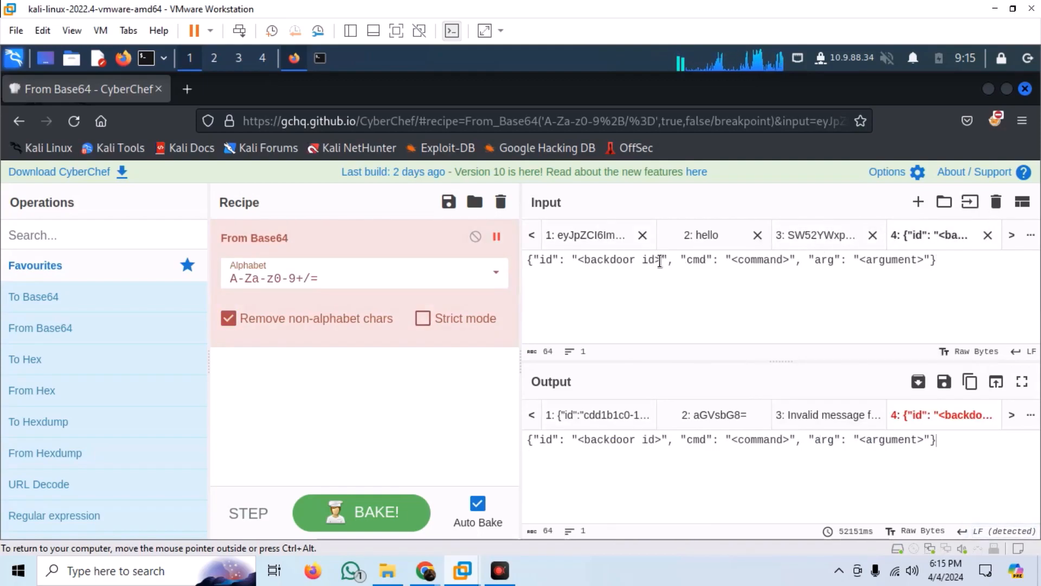
type("cdd1b1c0-1c40-4b0f-8e22-61b357548b7d")
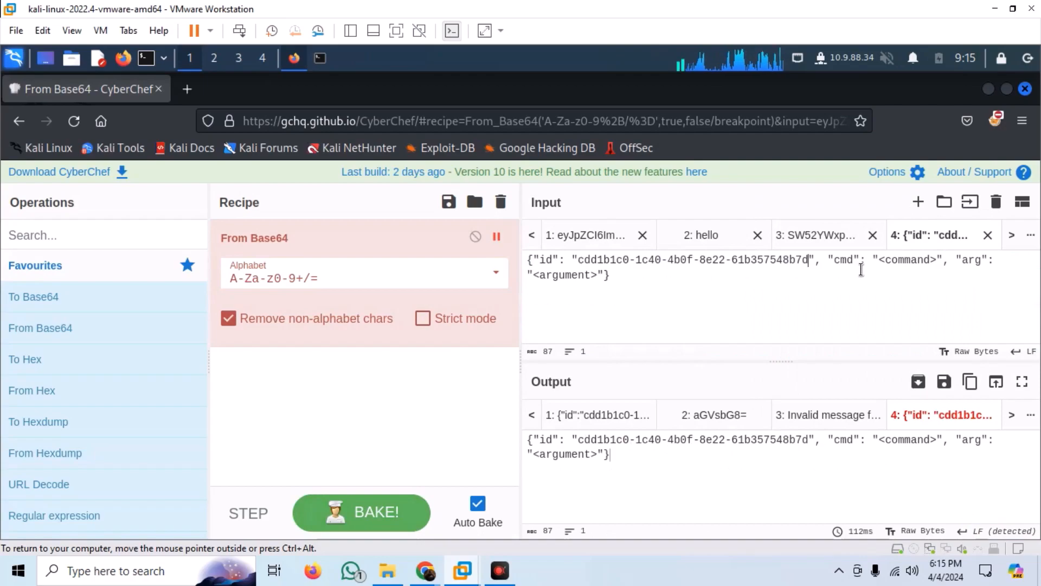
double_click(907, 260)
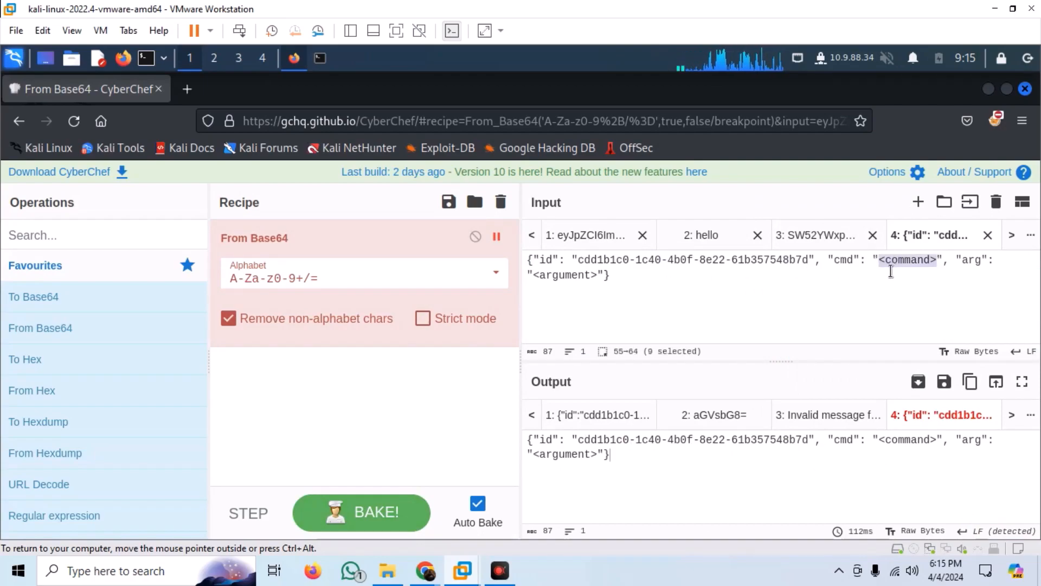
type("CMD")
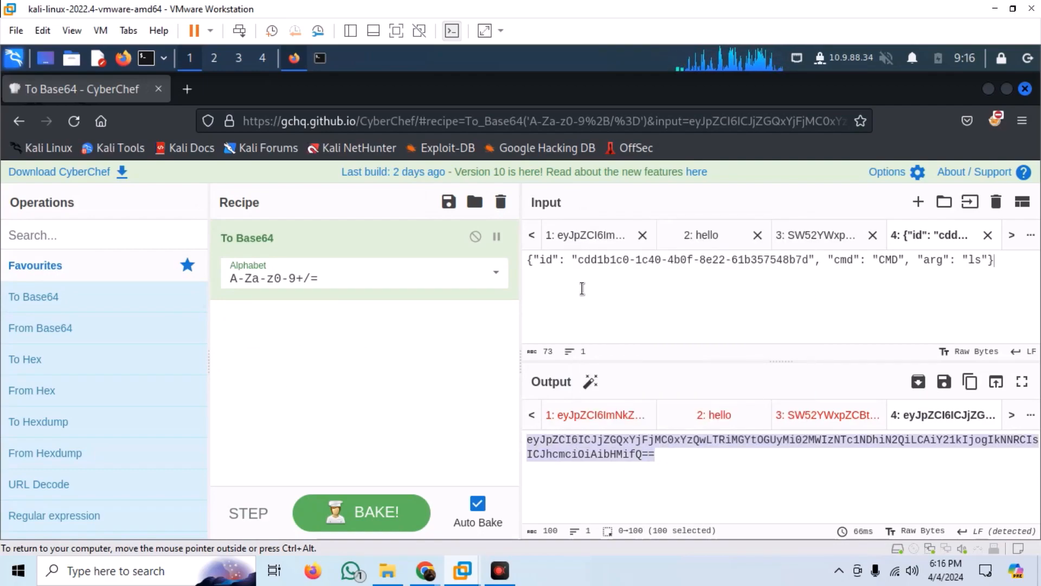
Publish the base64-encoded ls command to the sub topic and view the pub reply
left_click(320, 58)
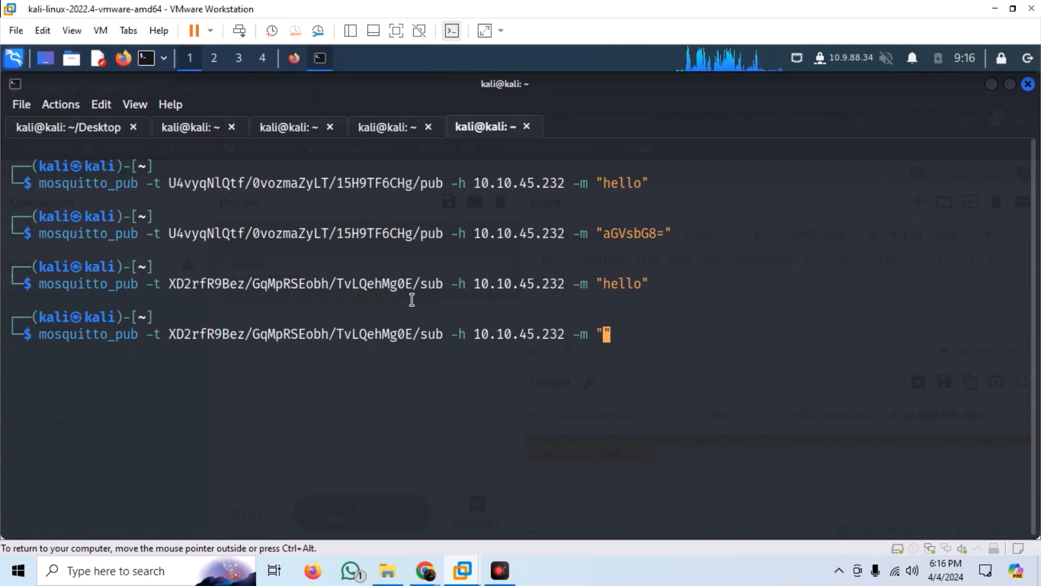
key("Return")
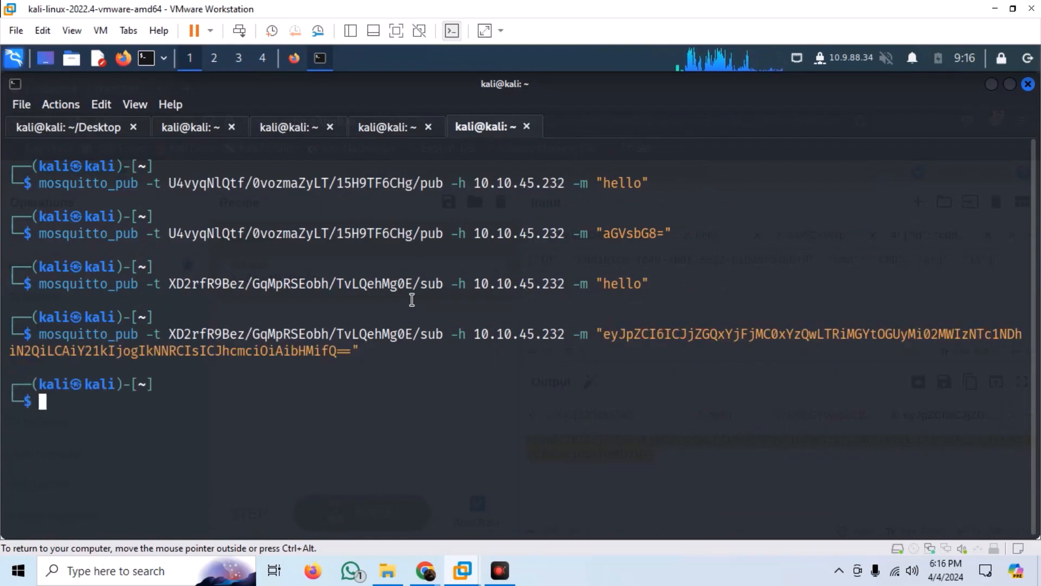
left_click(384, 127)
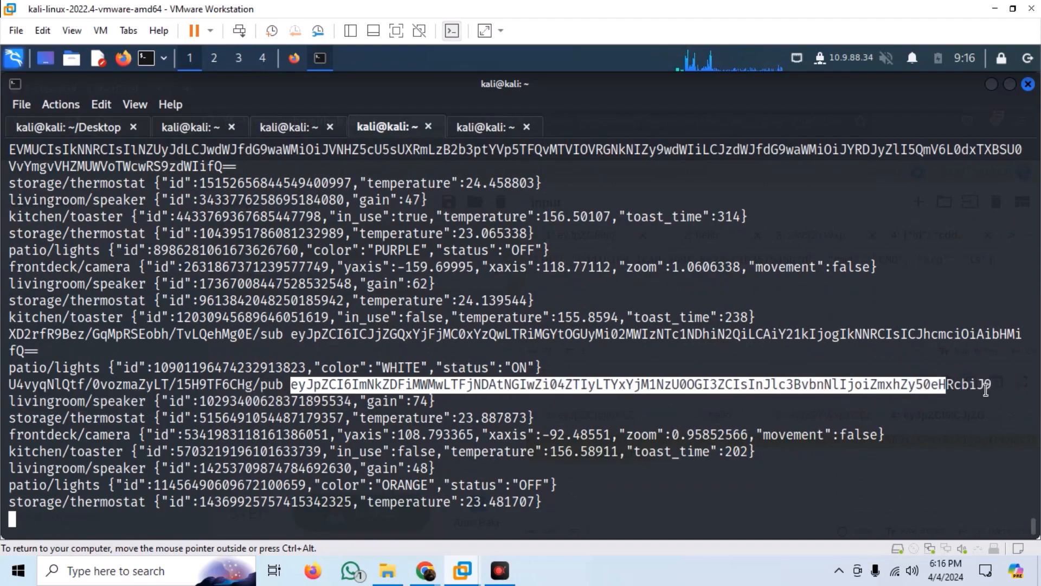
scroll("down", 3)
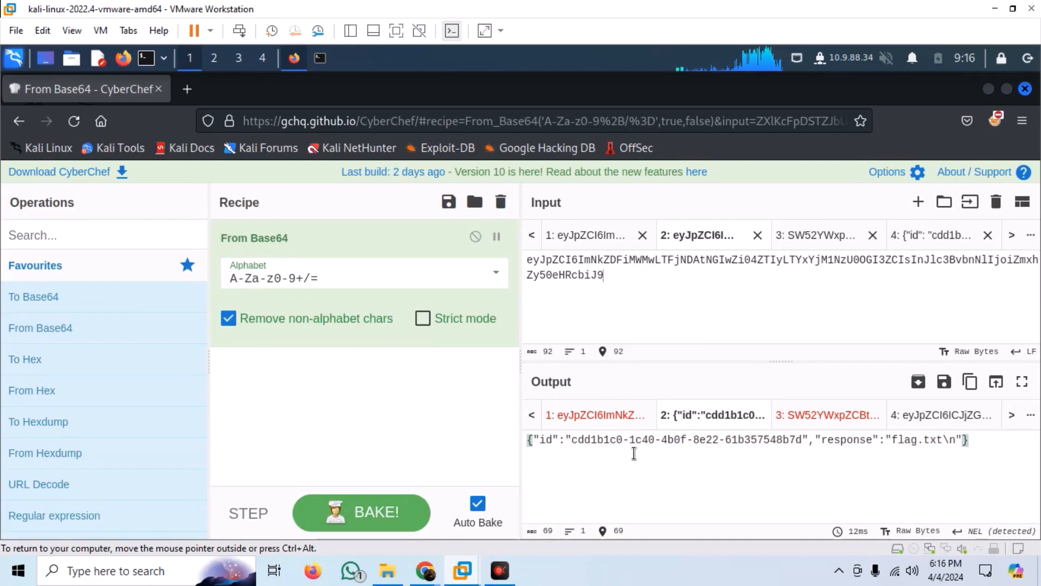
mouse_move(893, 444)
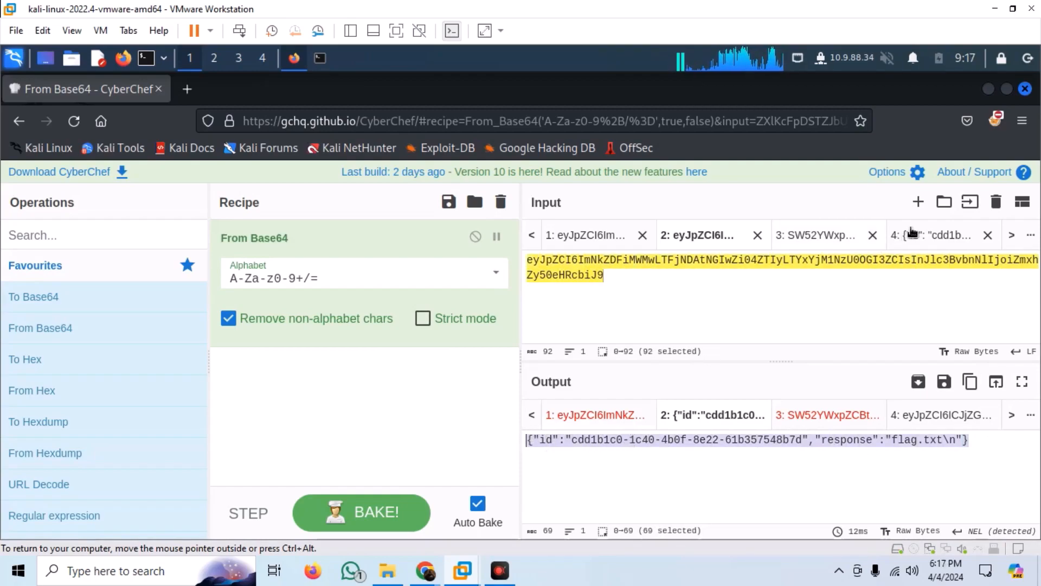
Change the backdoor command's argument from 'ls' to 'cat flag' in CyberChef
left_click(936, 235)
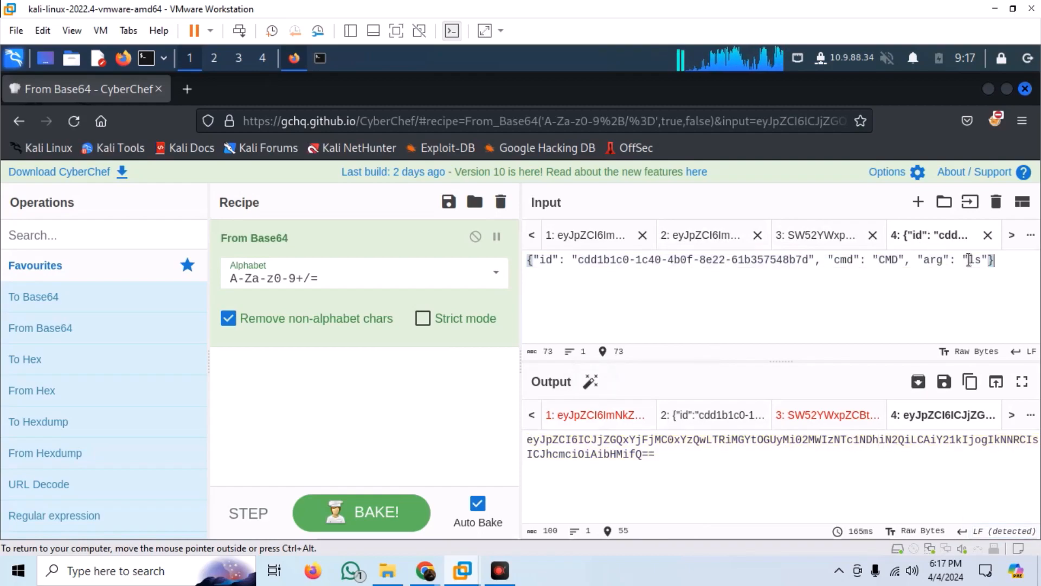
type("cat flag")
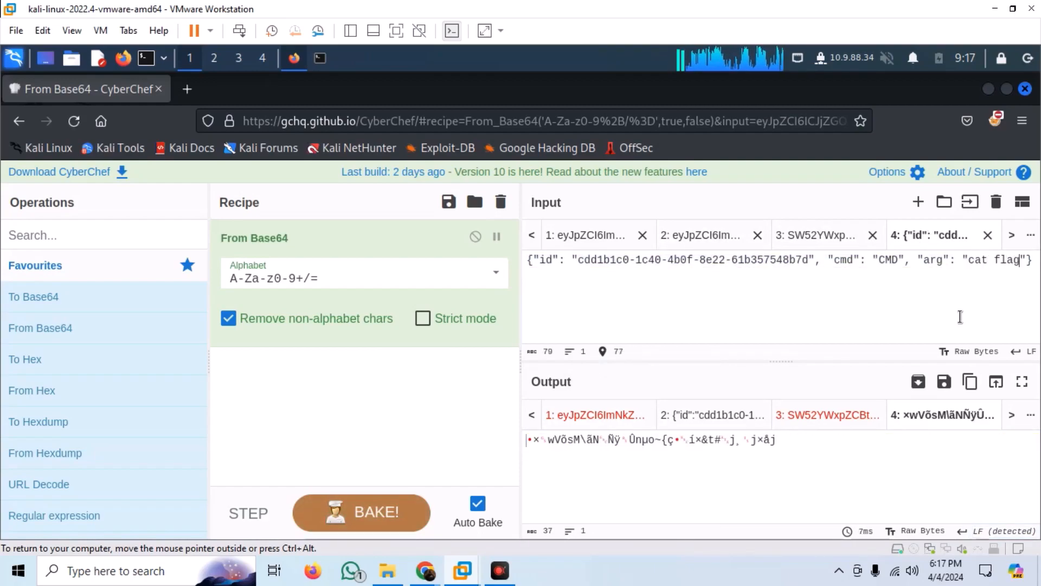
left_click(500, 202)
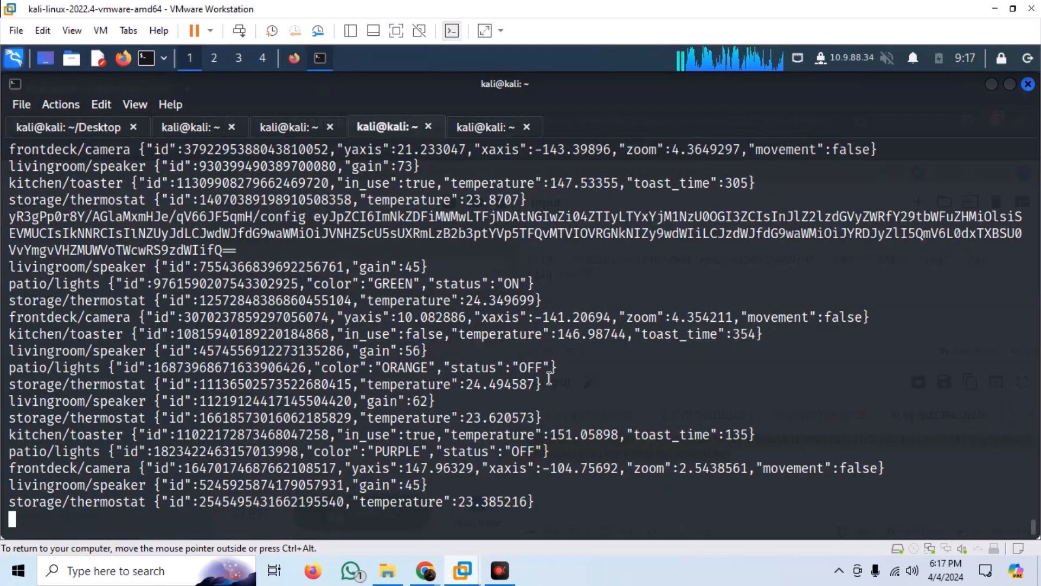
Publish the encoded 'cat flag' command and copy the backdoor's base64 reply
left_click(484, 127)
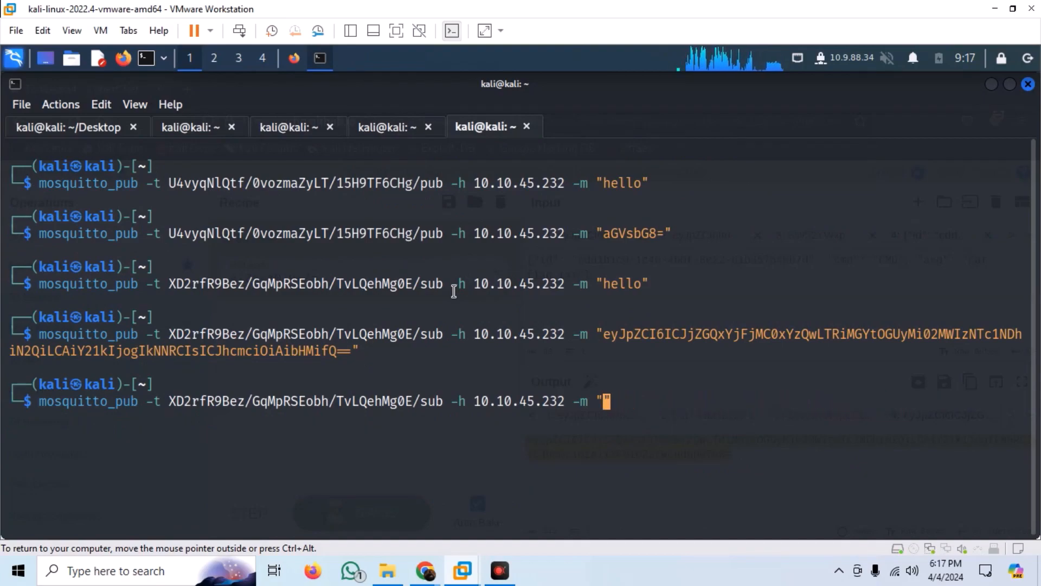
key("Return")
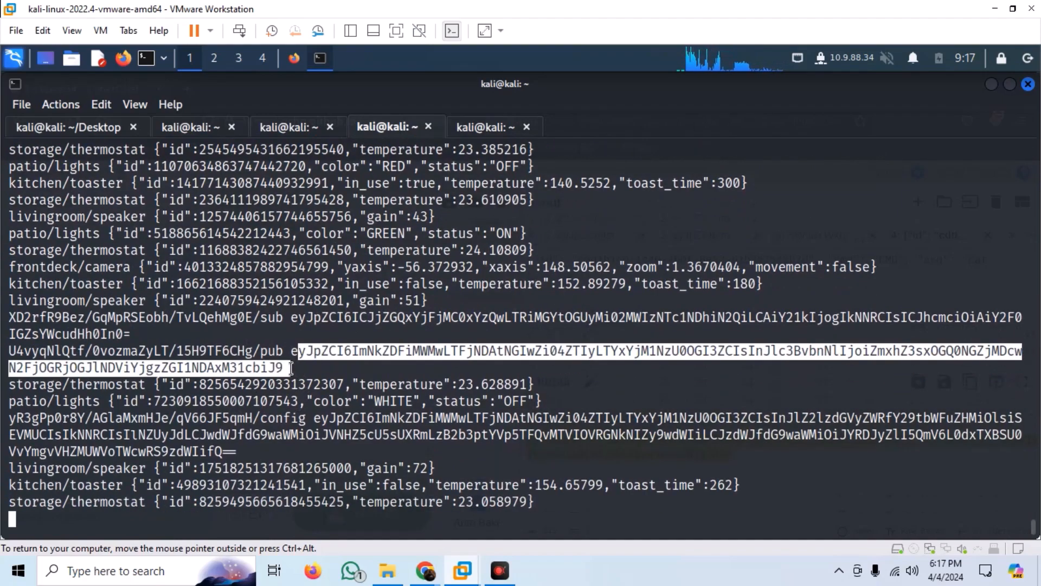
scroll("down", 3)
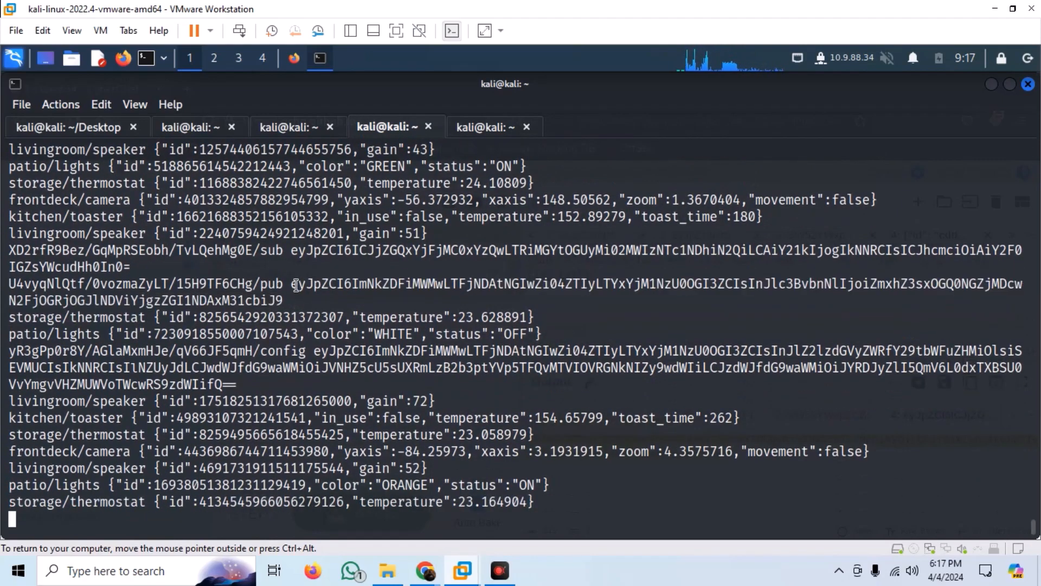
right_click(233, 272)
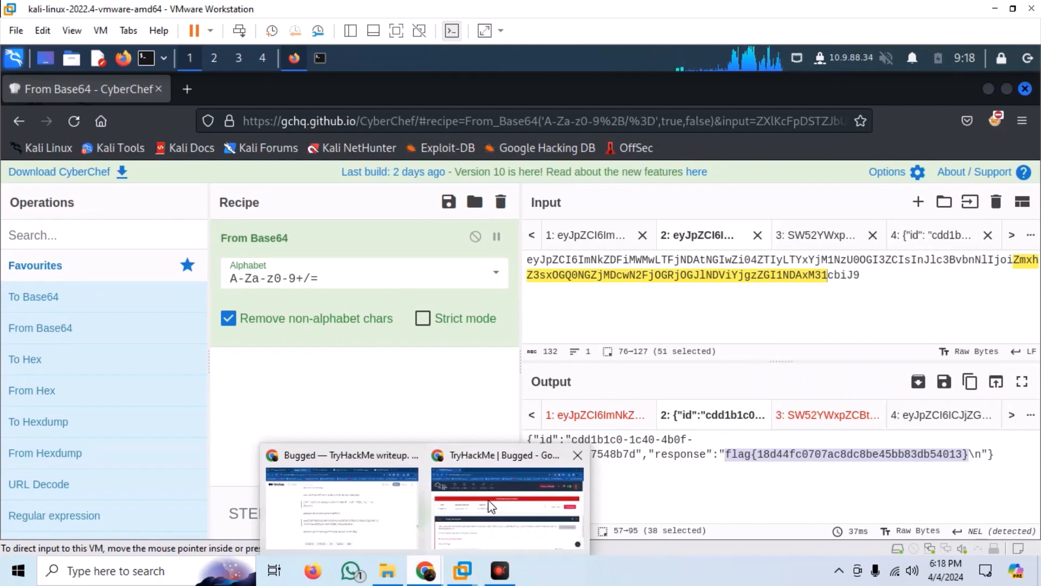
Return to the TryHackMe Bugged room page in Chrome
left_click(506, 505)
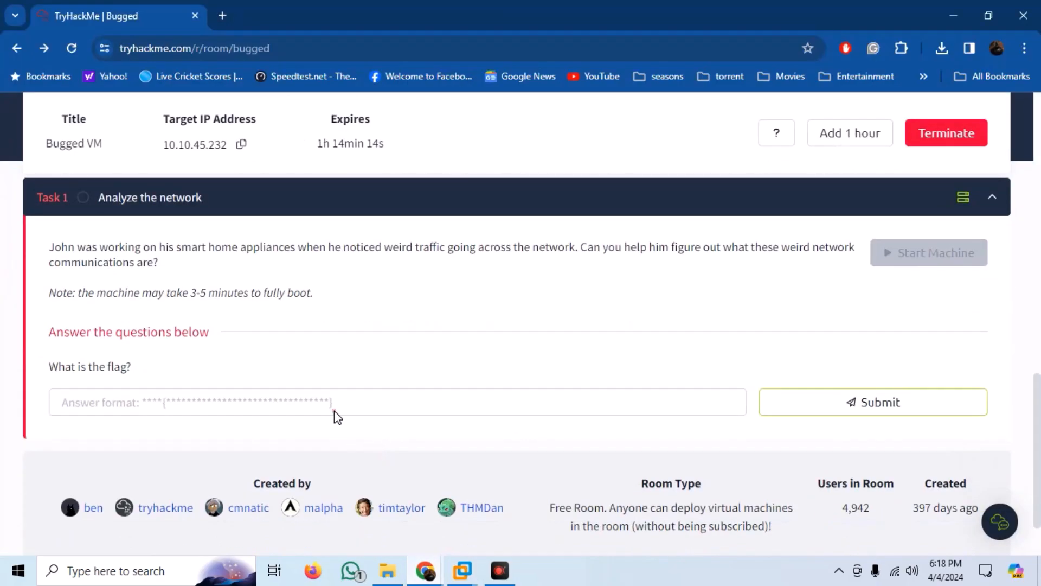
Submit flag{18d44fc0707ac8dc8be45bb83db54013} as the room's flag answer
type("flag{18d44fc0707ac8dc8be45bb83db54013}")
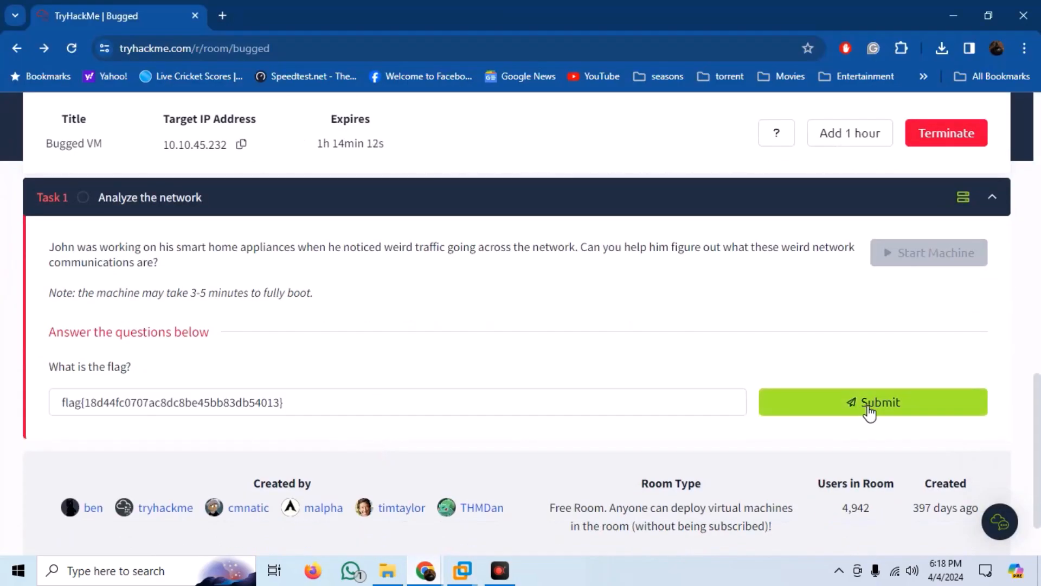
left_click(872, 402)
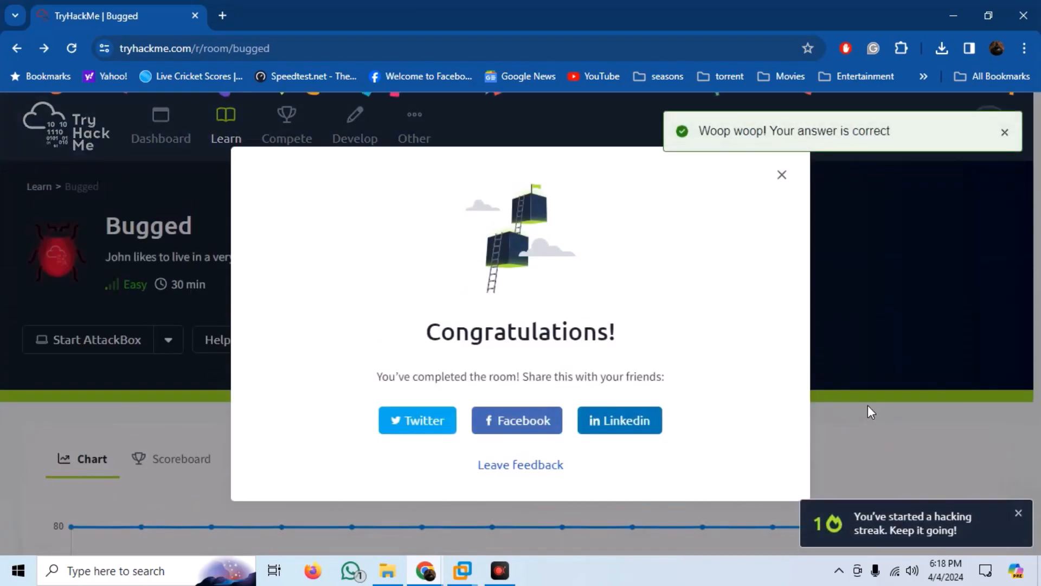